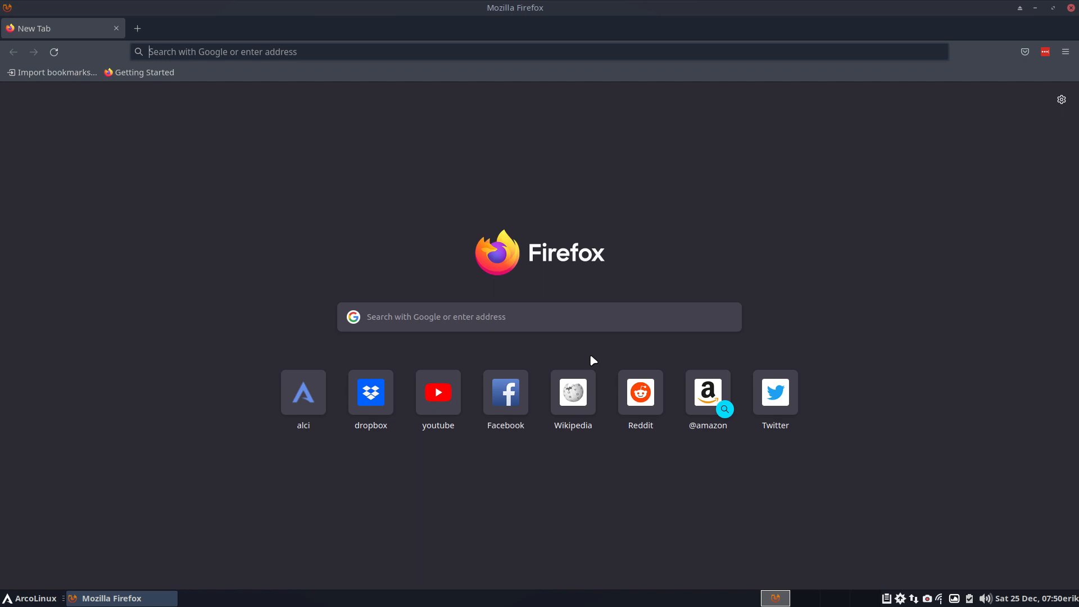
# Step: Search Google for 'arcolinux getstarted' and open the ArcoLinux 884 get-started script video
pyautogui.write('arcolinux')
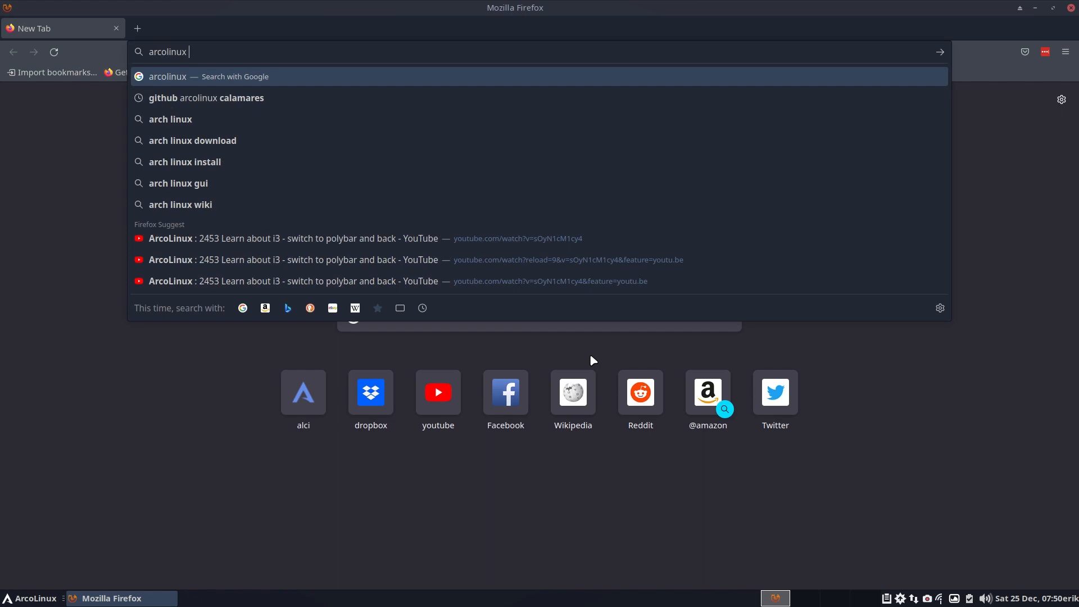
pyautogui.write('getstarted')
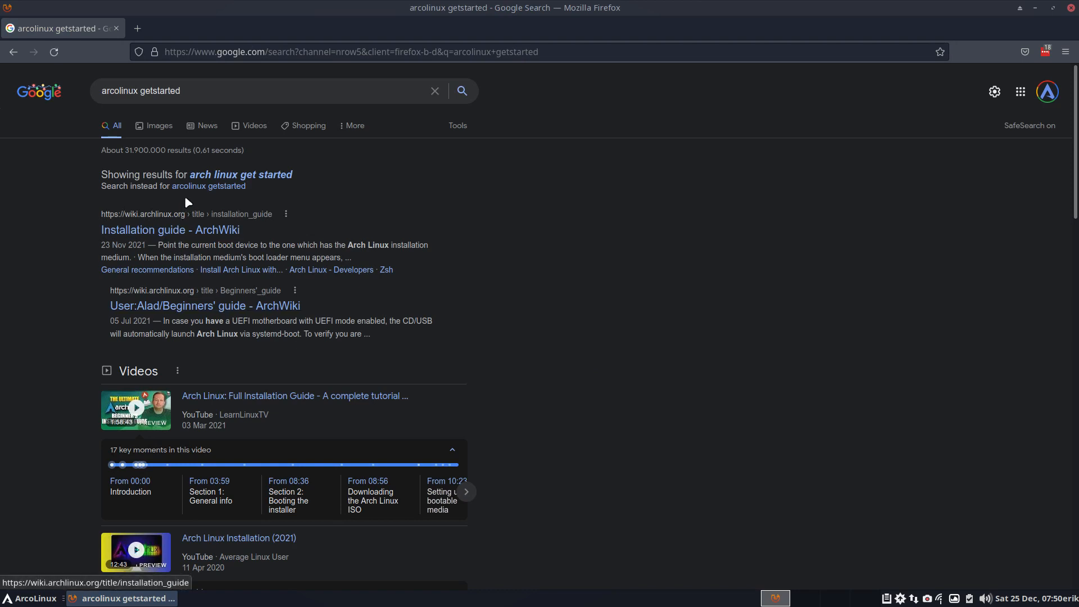
pyautogui.click(208, 186)
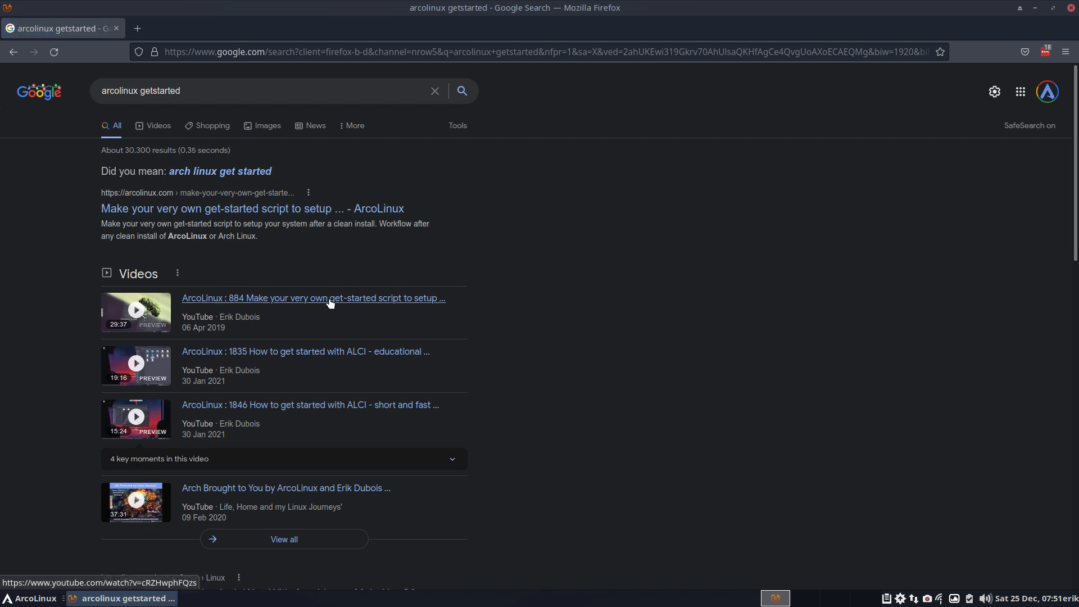
pyautogui.moveTo(334, 356)
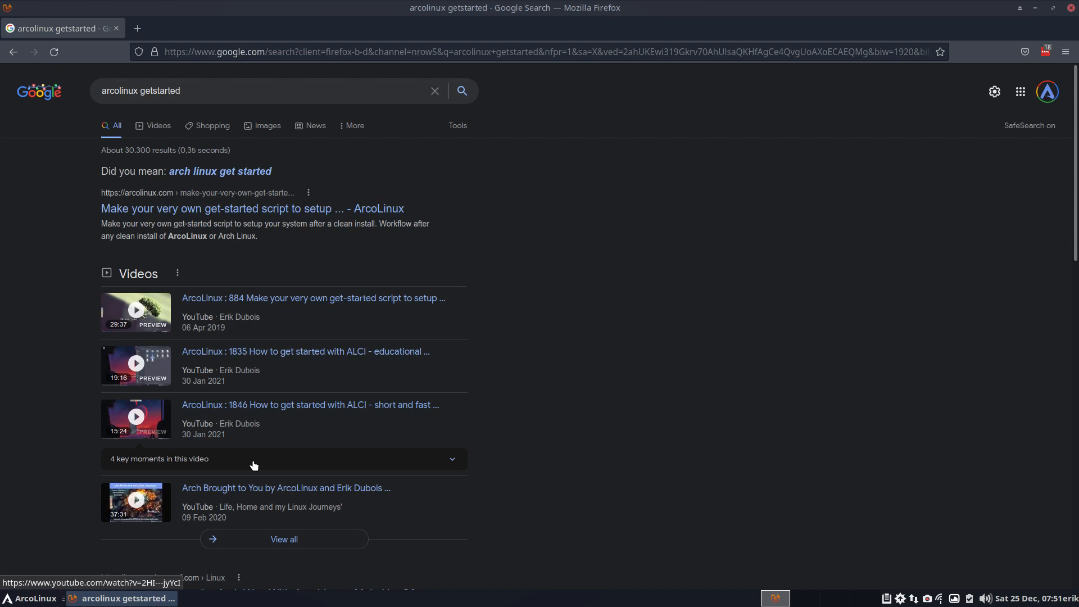
pyautogui.scroll(-3)
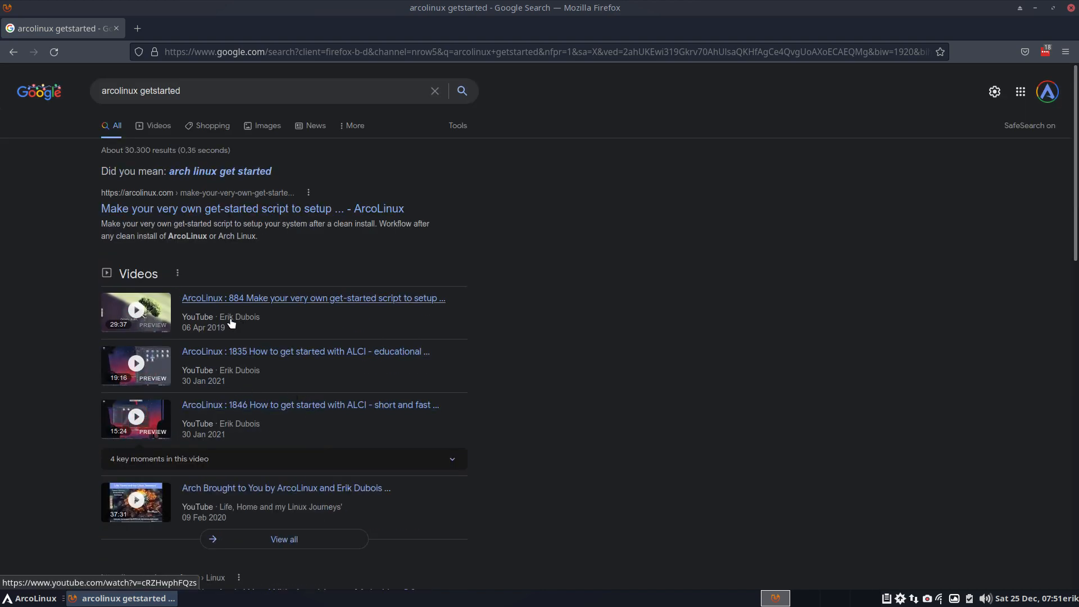
pyautogui.click(312, 298)
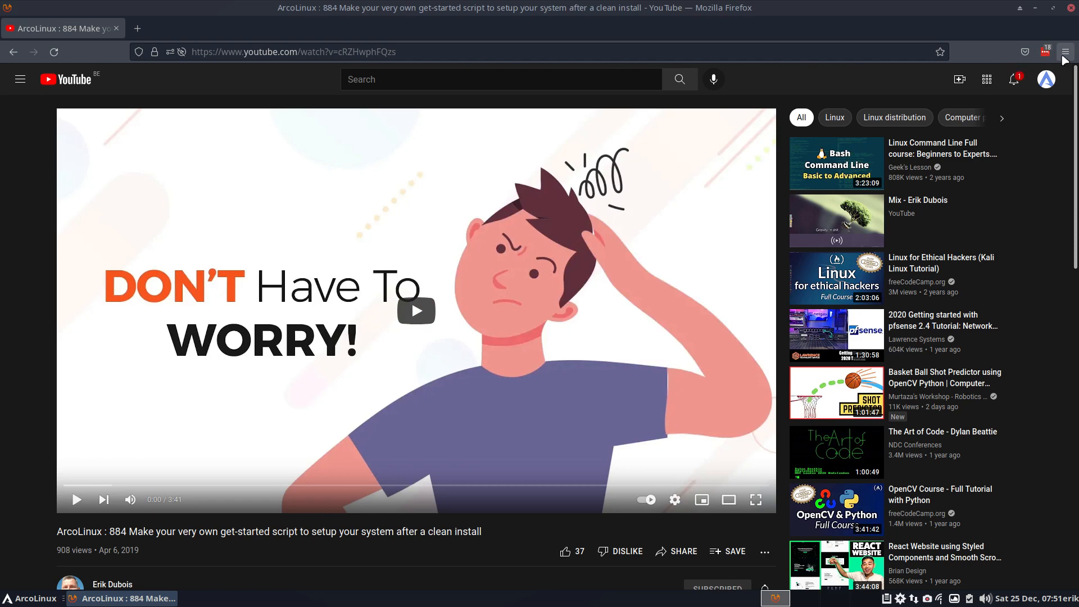
# Step: Search Erik Dubois's YouTube channel for 'getstarted' and browse the ALCI and get-started results
pyautogui.click(1064, 51)
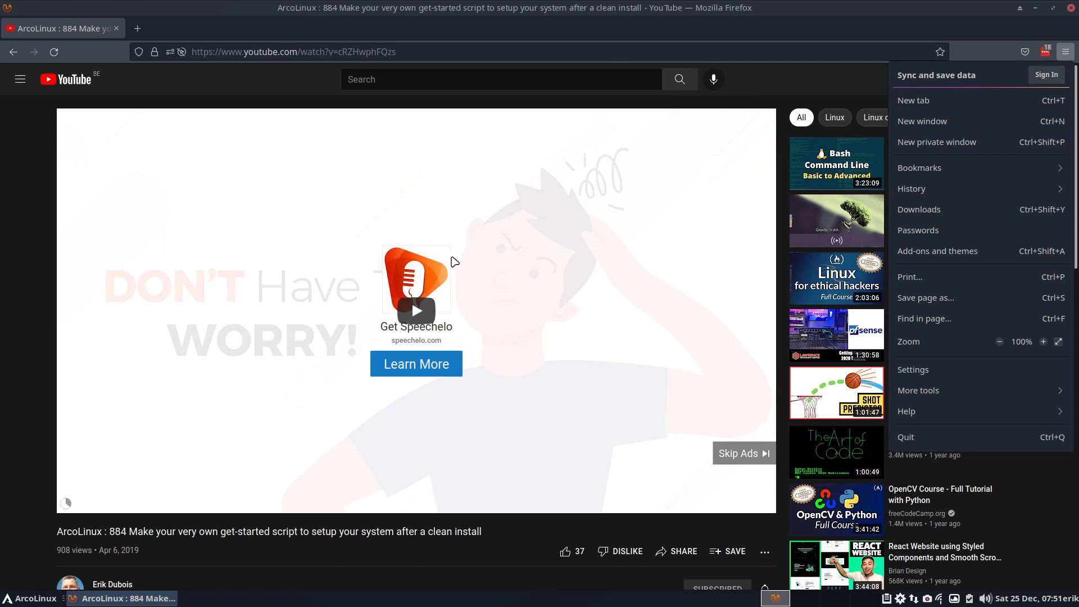
pyautogui.moveTo(383, 73)
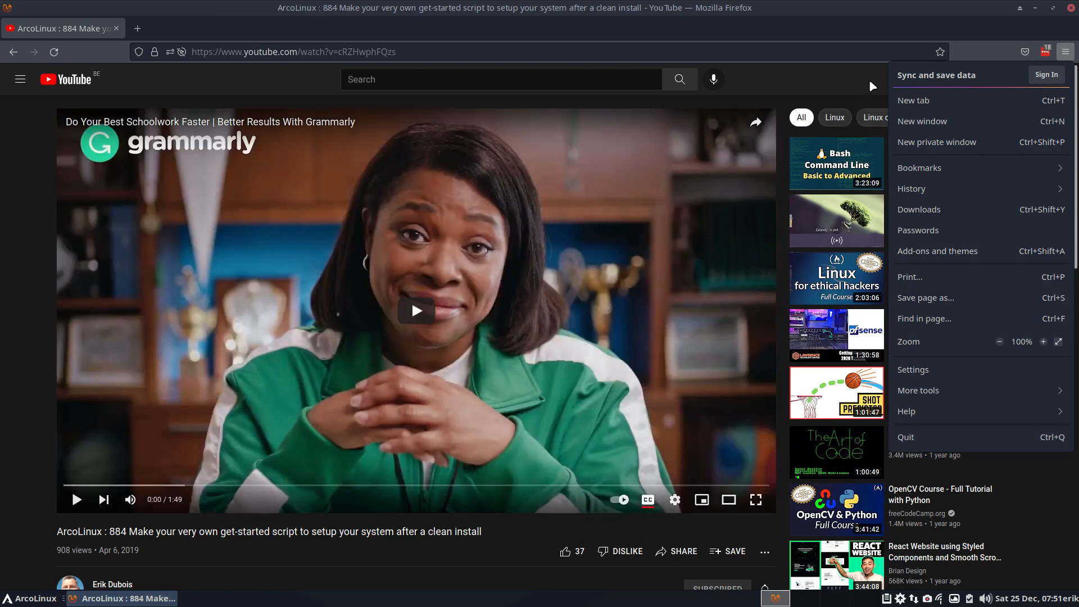
pyautogui.moveTo(367, 48)
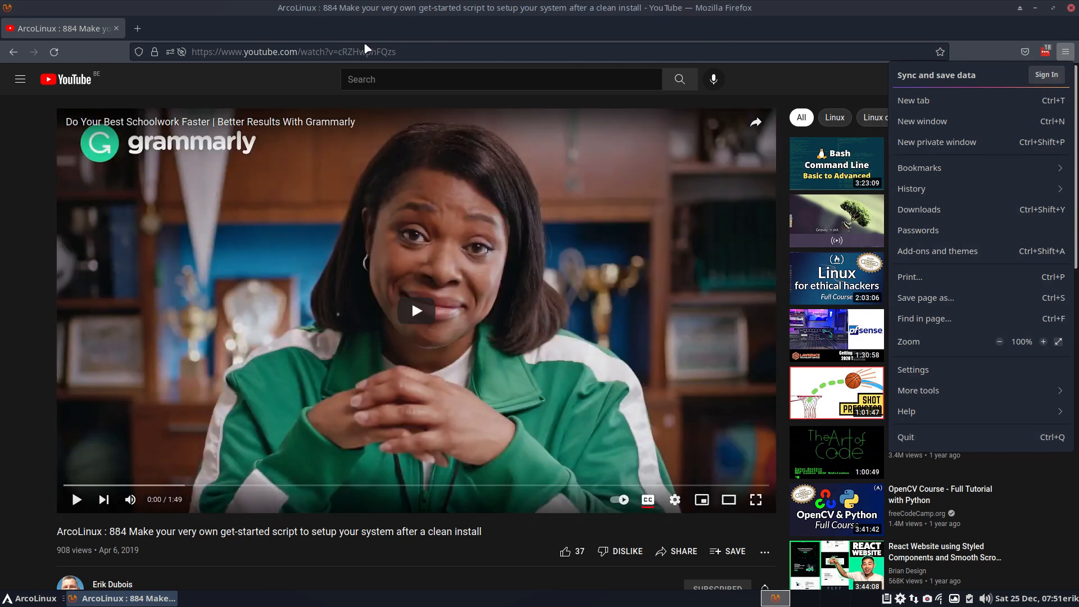
pyautogui.click(294, 52)
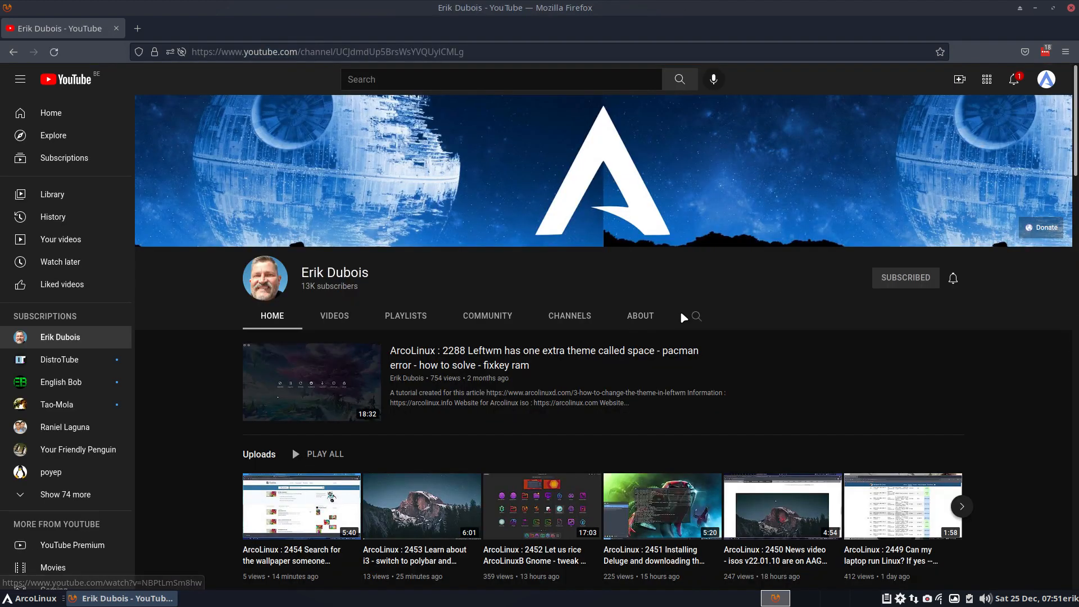
pyautogui.moveTo(694, 316)
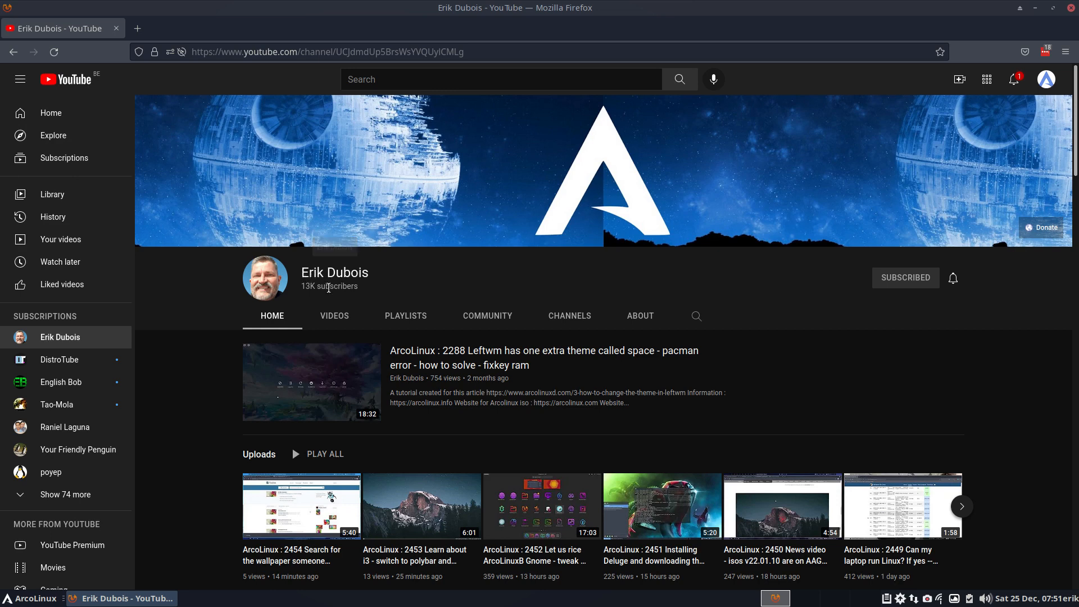
pyautogui.moveTo(767, 172)
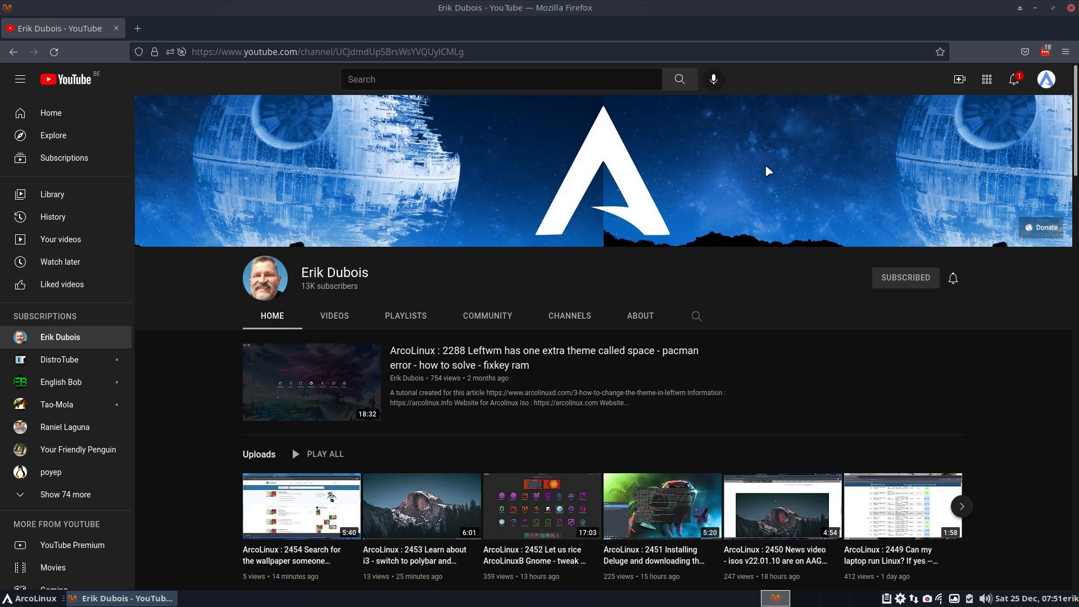
pyautogui.click(696, 315)
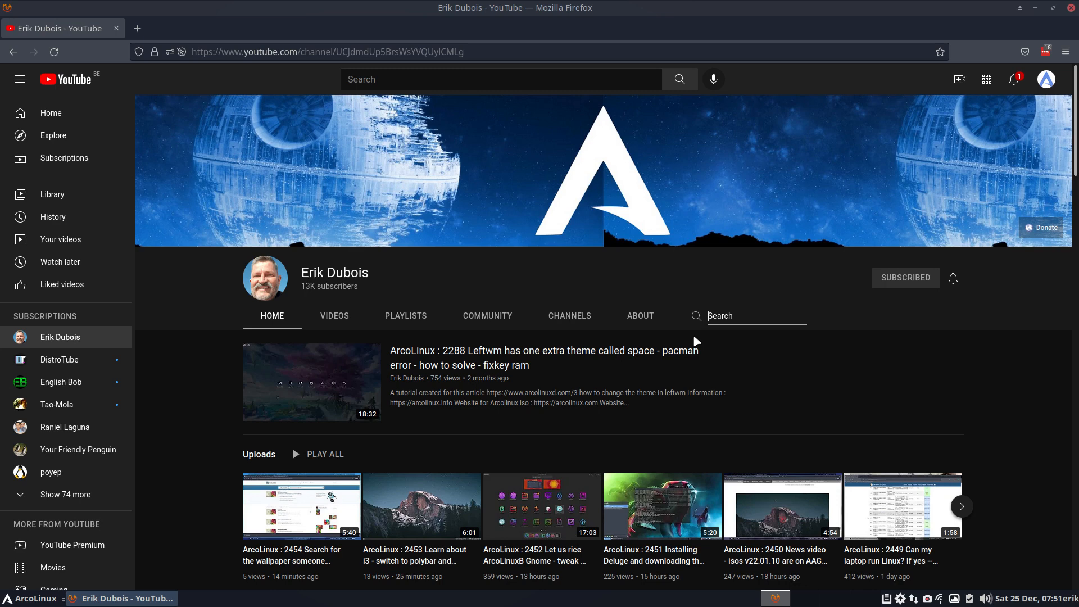
pyautogui.write('getsta')
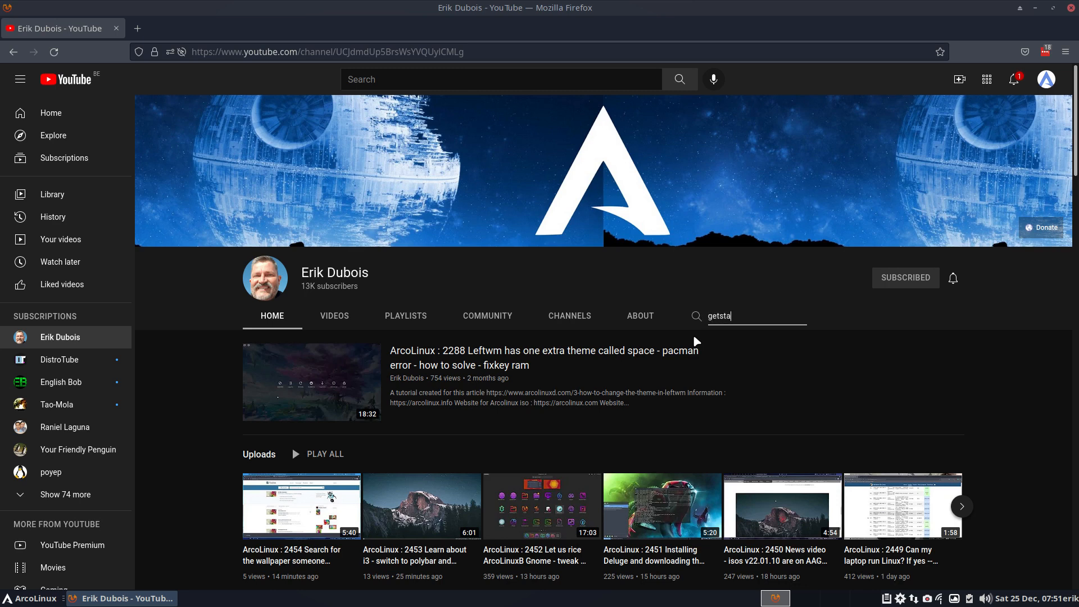
pyautogui.write('rted')
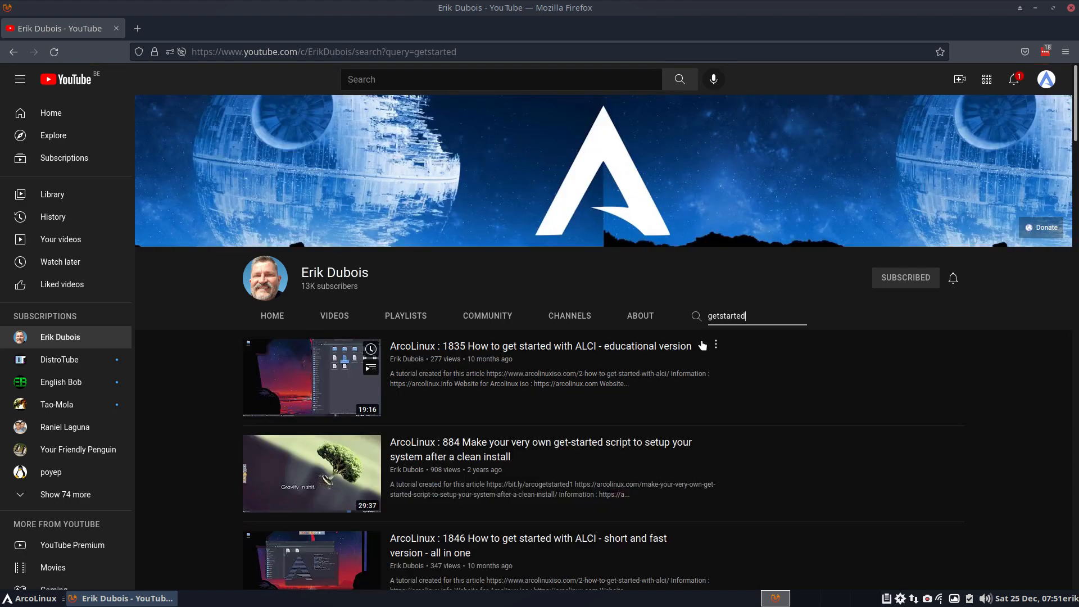
pyautogui.scroll(-3)
pyautogui.write('-')
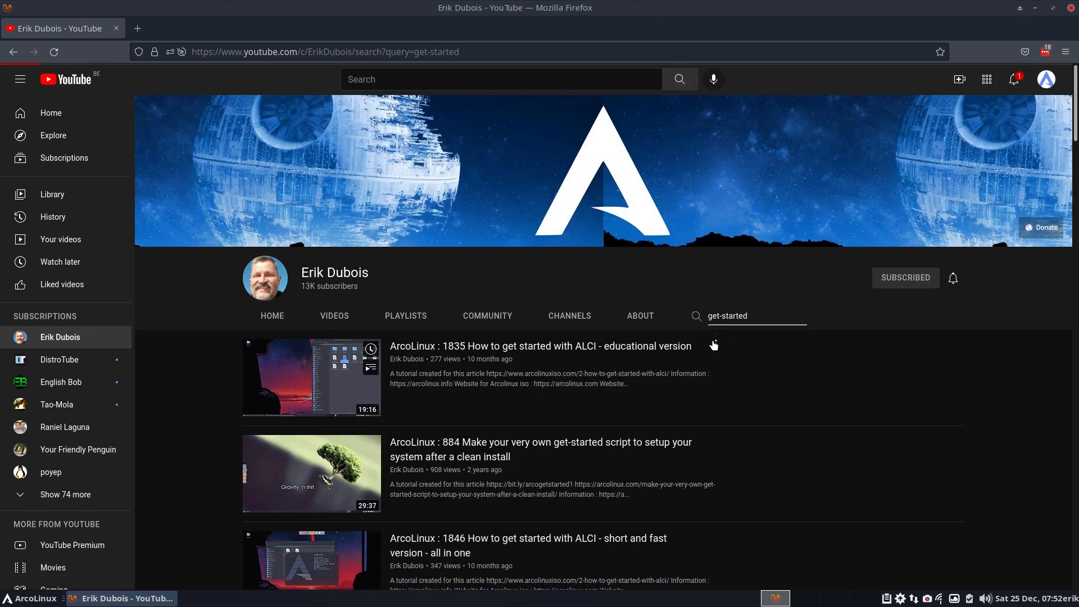
pyautogui.scroll(-3)
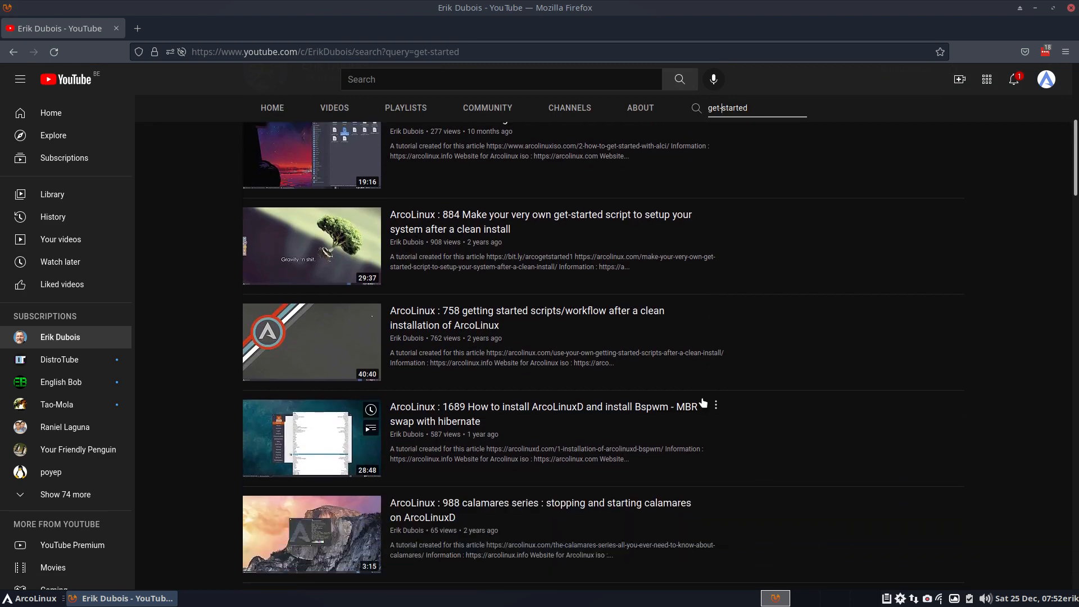
pyautogui.scroll(3)
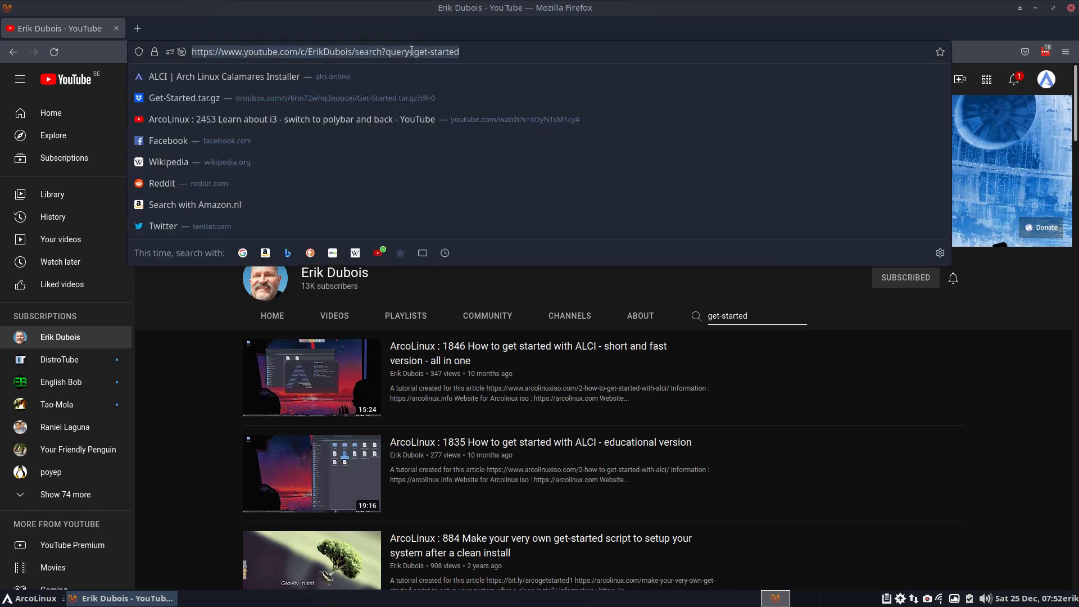
# Step: Start typing a bit.ly short-link address in the Firefox address bar
pyautogui.write('biu')
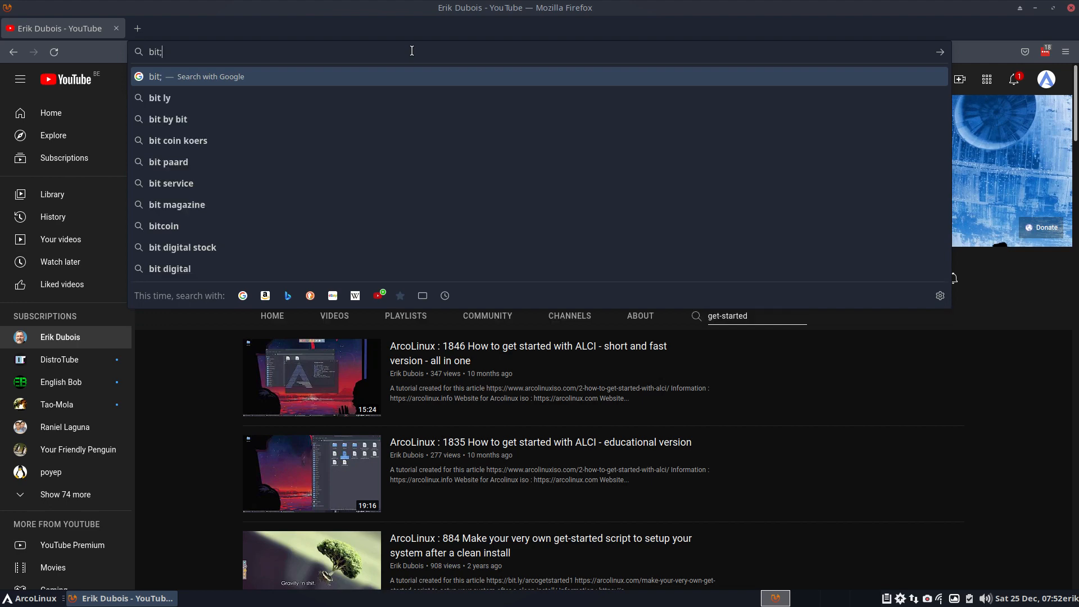
pyautogui.write('.')
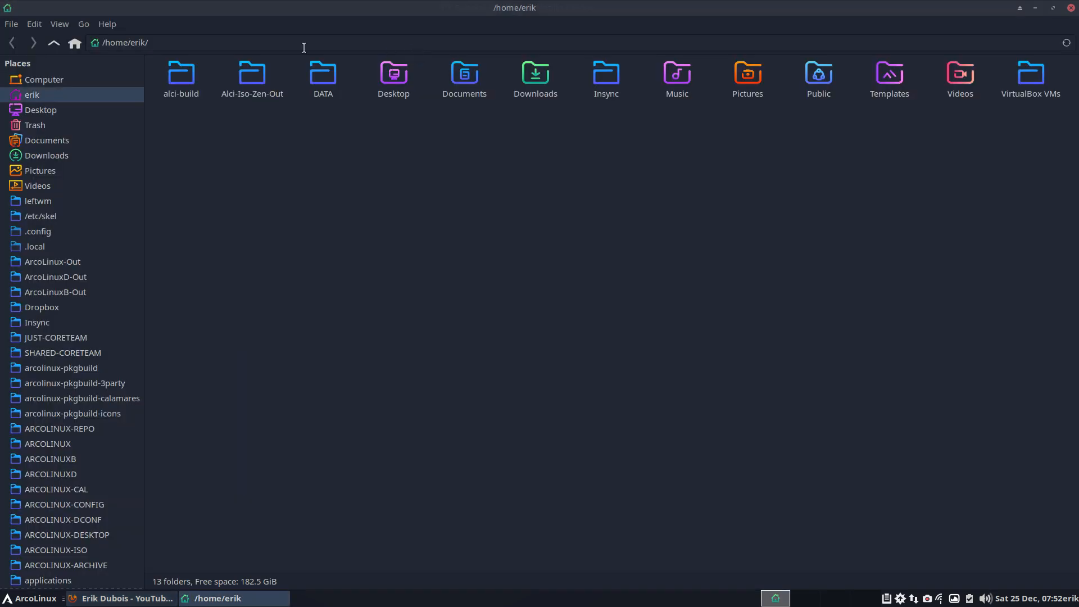
# Step: Browse the DATA folder, return to the erik home folder, and close Thunar
pyautogui.doubleClick(322, 77)
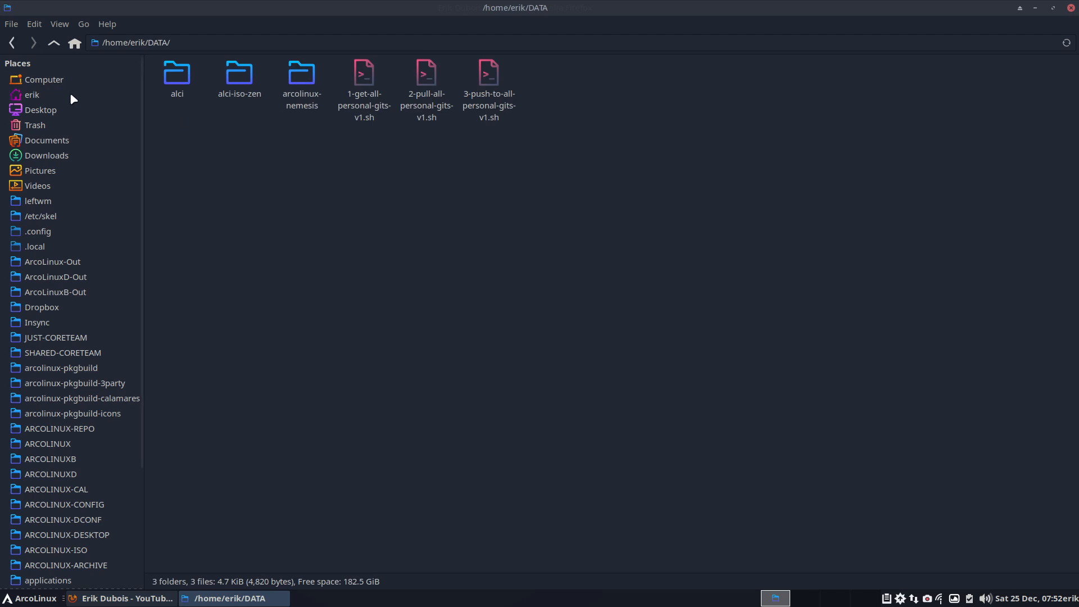
pyautogui.click(31, 94)
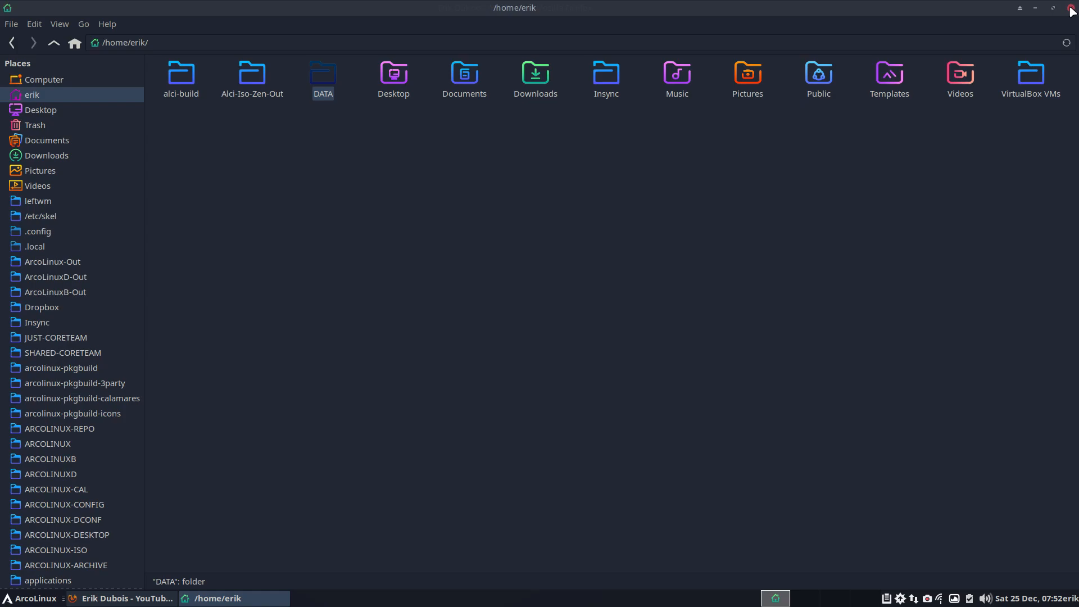
pyautogui.click(124, 597)
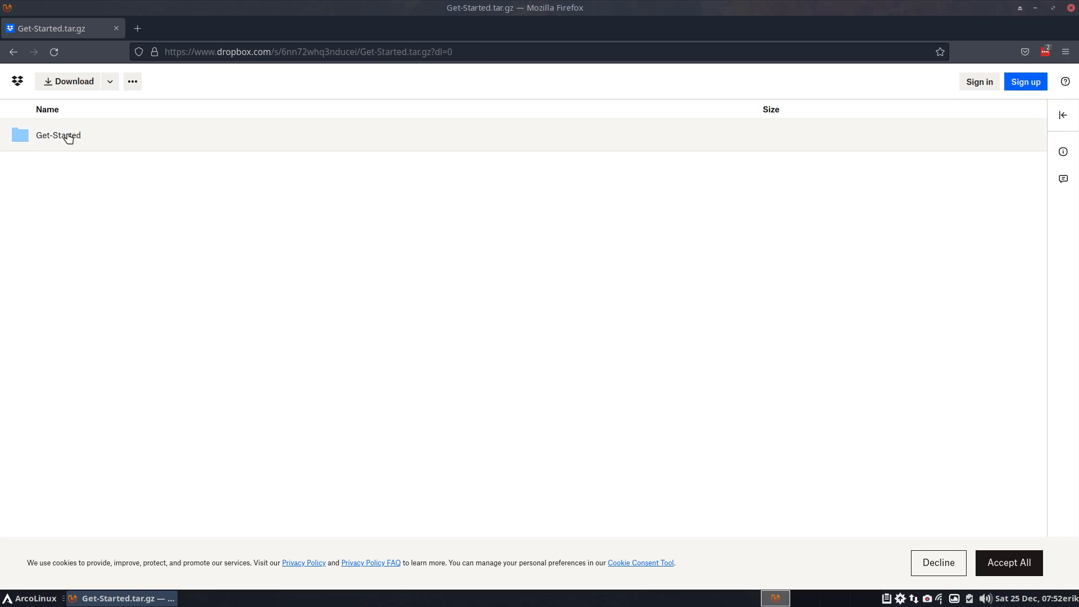
pyautogui.moveTo(74, 81)
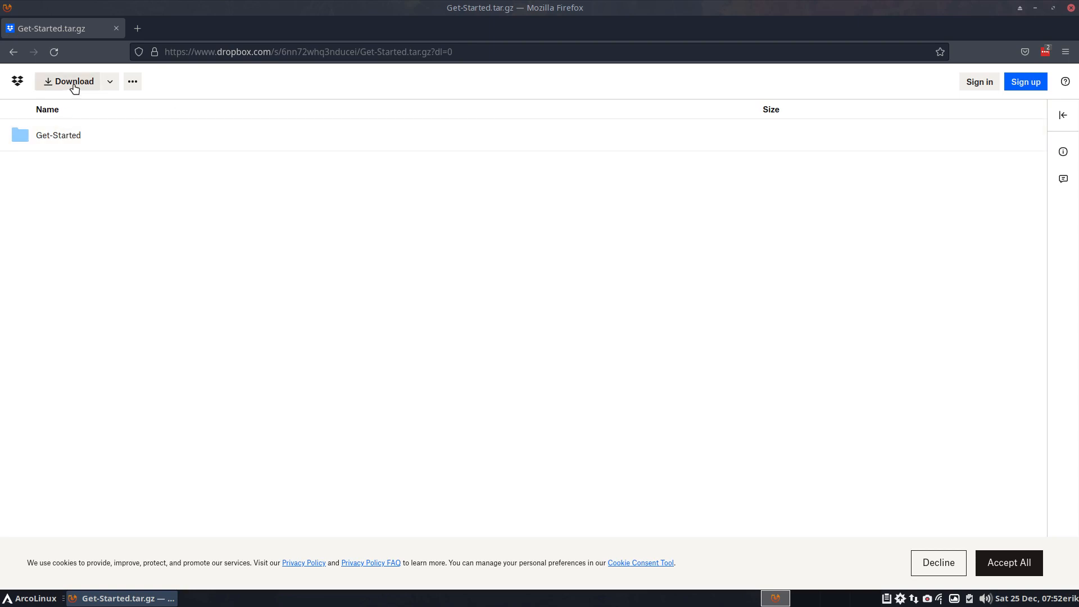
# Step: Download Get-Started.tar.gz from Dropbox, dismiss the sign-up prompt, and close Firefox
pyautogui.click(66, 81)
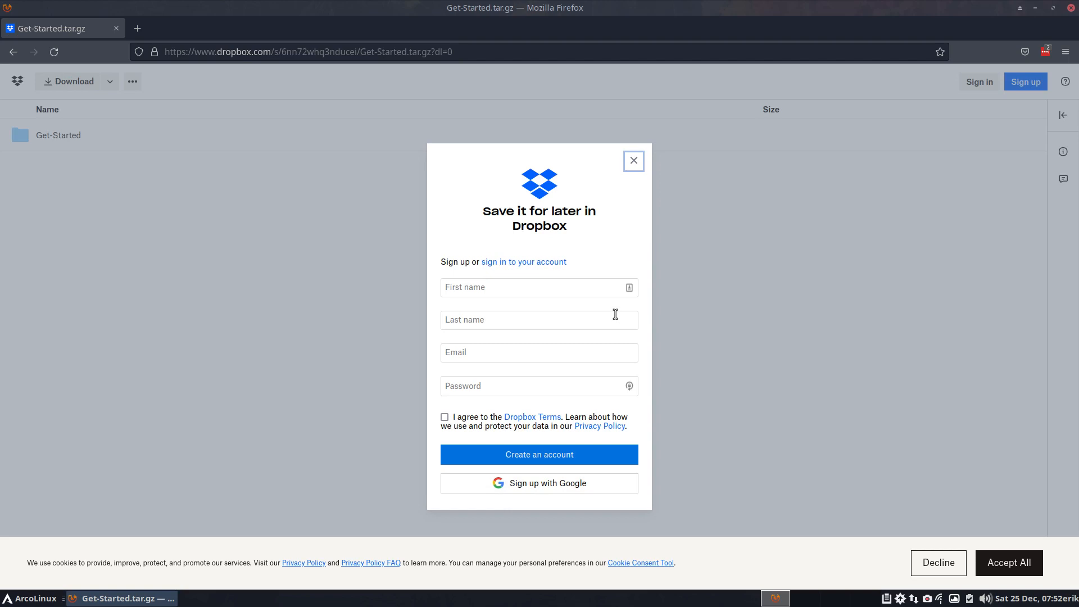
pyautogui.moveTo(632, 165)
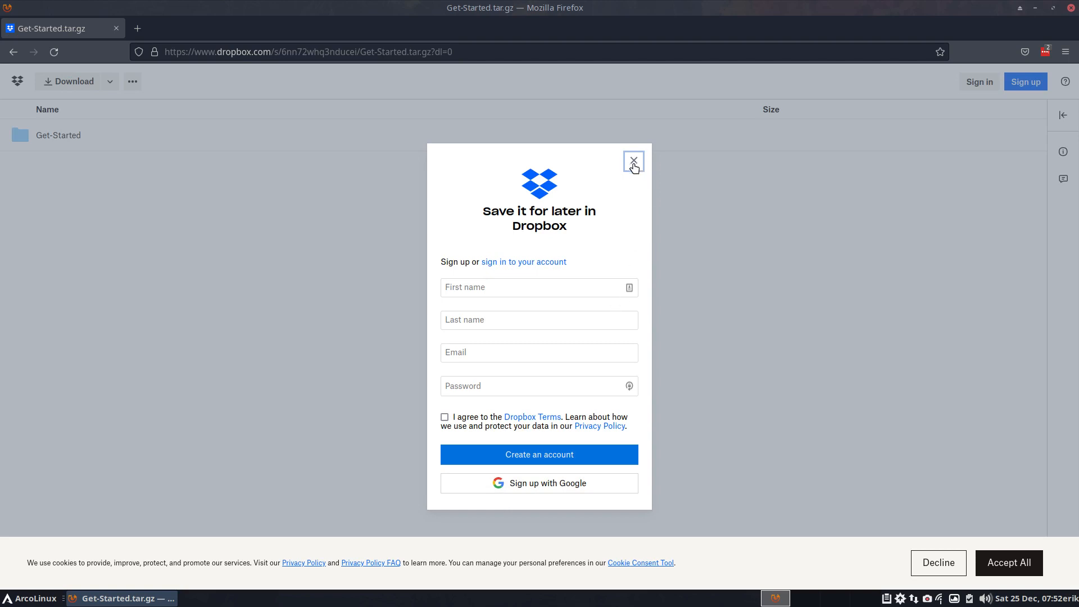
pyautogui.click(632, 162)
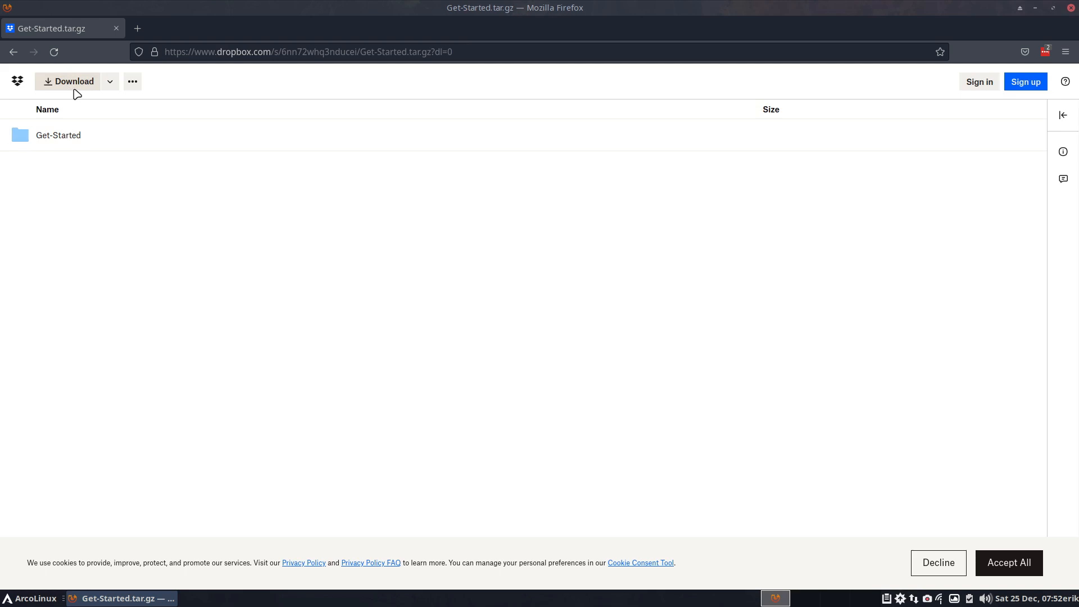
pyautogui.moveTo(1024, 81)
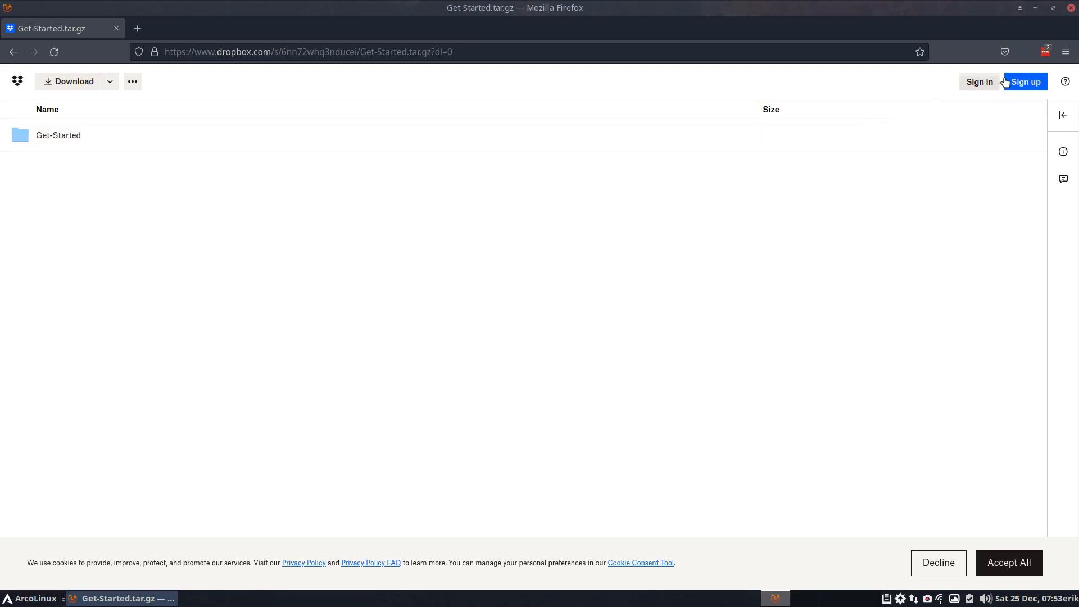
pyautogui.moveTo(1071, 13)
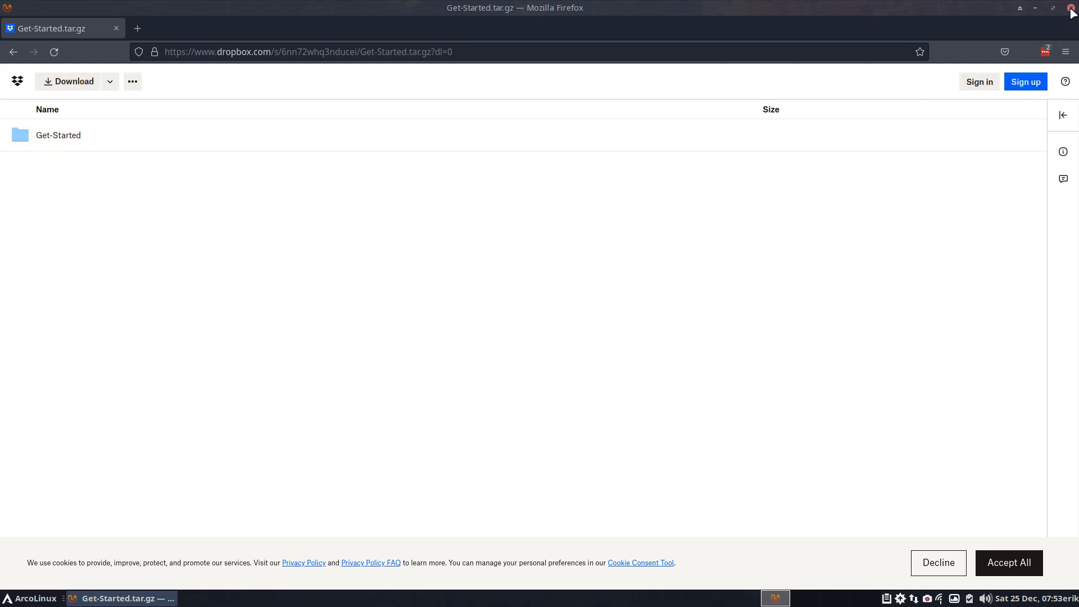
pyautogui.click(1070, 12)
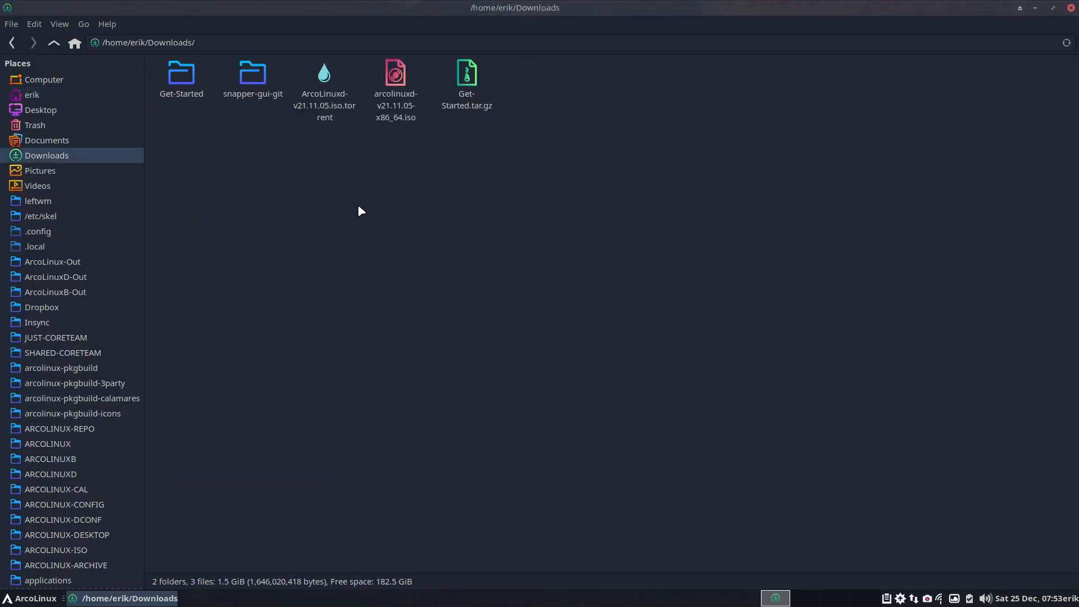
pyautogui.moveTo(182, 147)
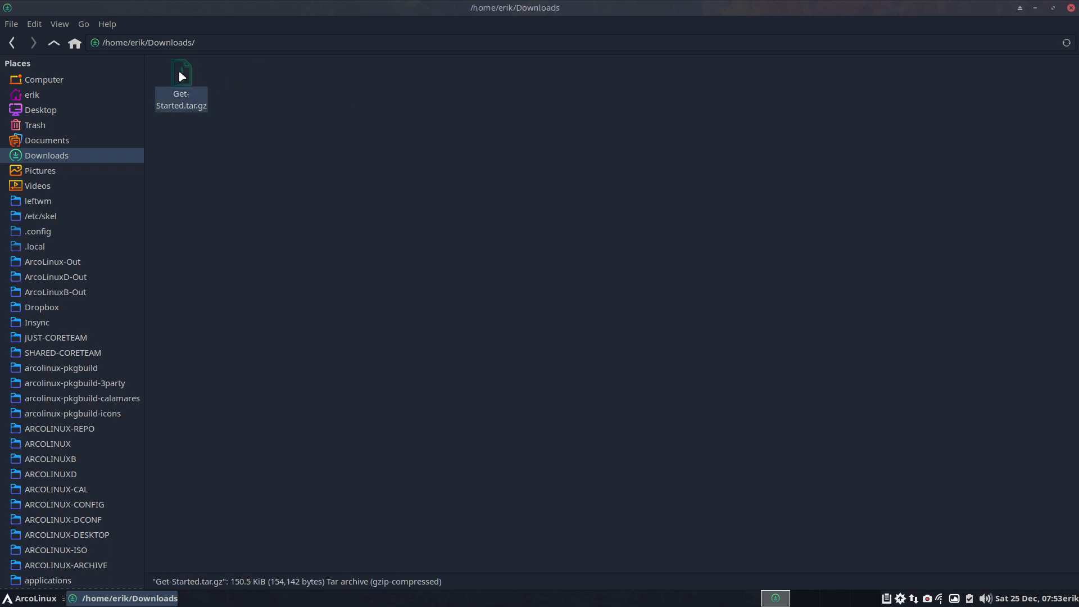
# Step: Extract Get-Started.tar.gz into Downloads and open the extracted Get-Started folder
pyautogui.rightClick(181, 76)
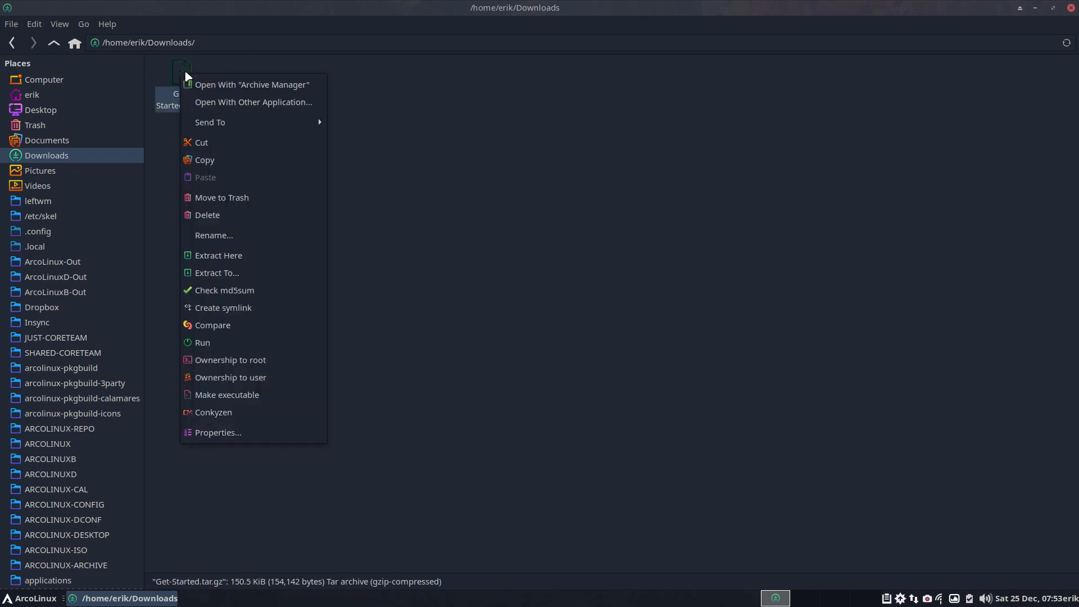
pyautogui.click(218, 255)
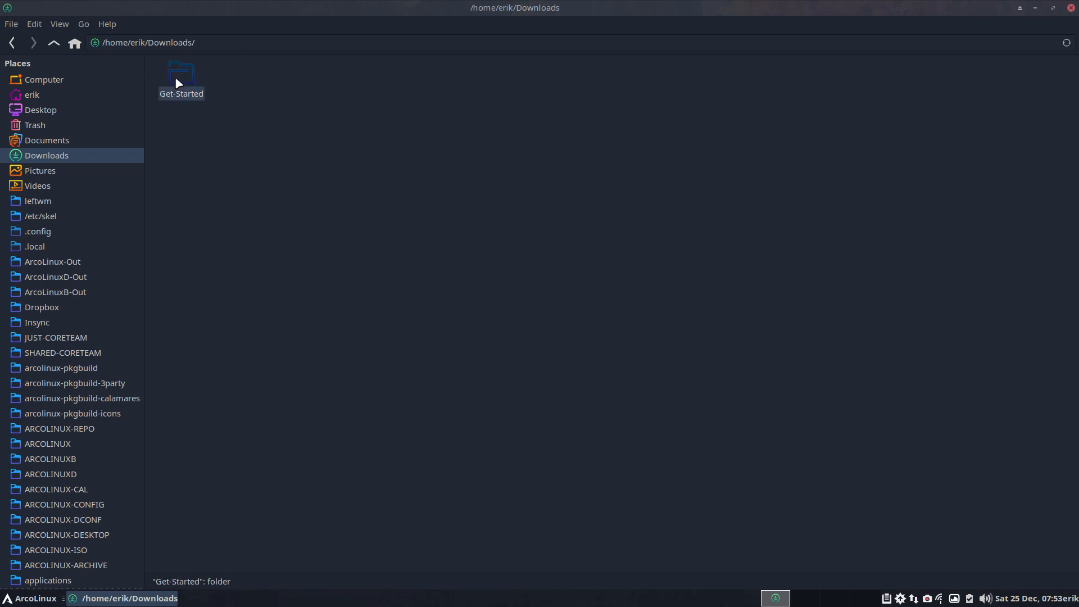
pyautogui.doubleClick(181, 74)
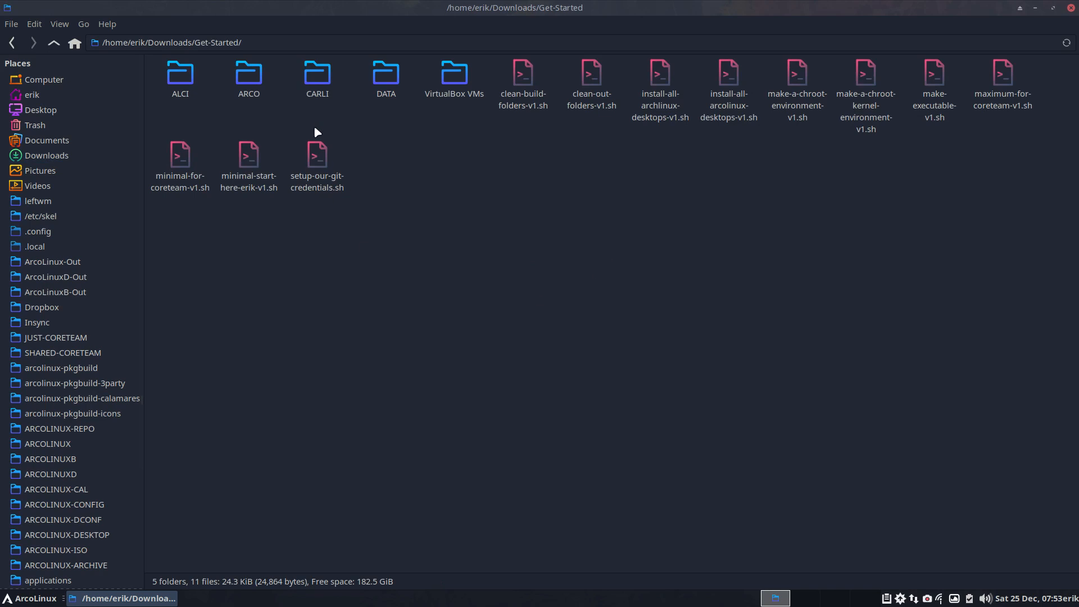
pyautogui.moveTo(453, 280)
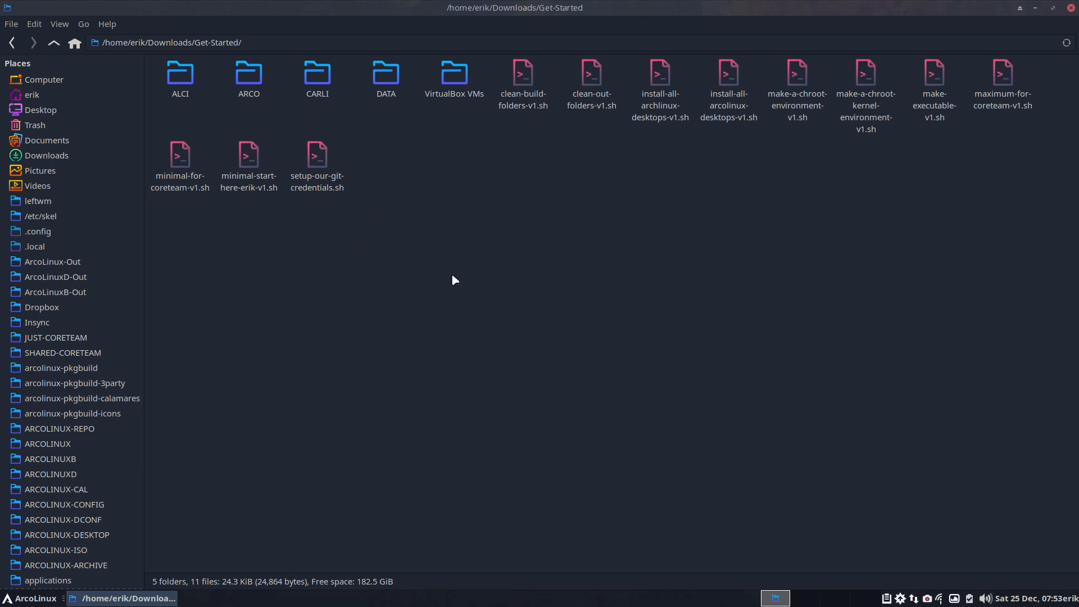
# Step: Run ./minimal-start-here-erik-v1.sh in a Get-Started terminal, then minimize Alacritty
pyautogui.click(248, 155)
pyautogui.write('.')
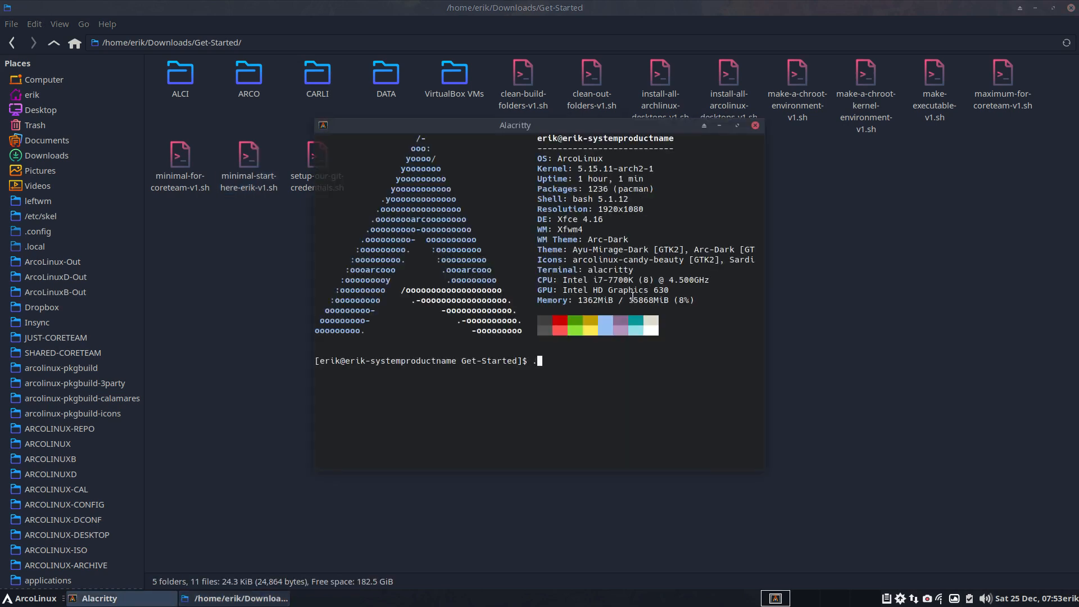
pyautogui.write('/')
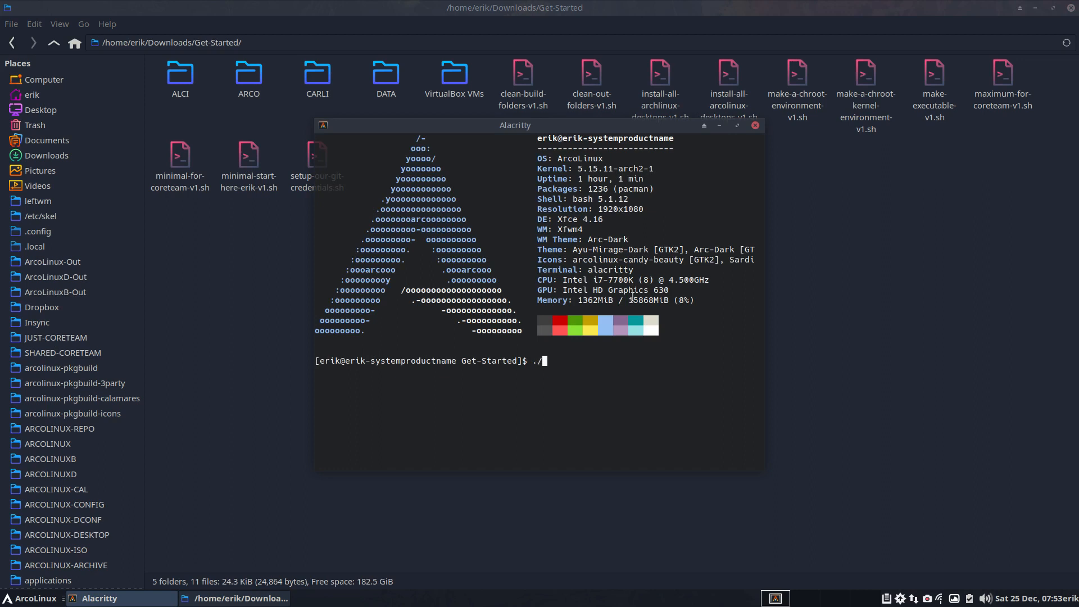
pyautogui.write('minimal-start-here-erik-v1.sh')
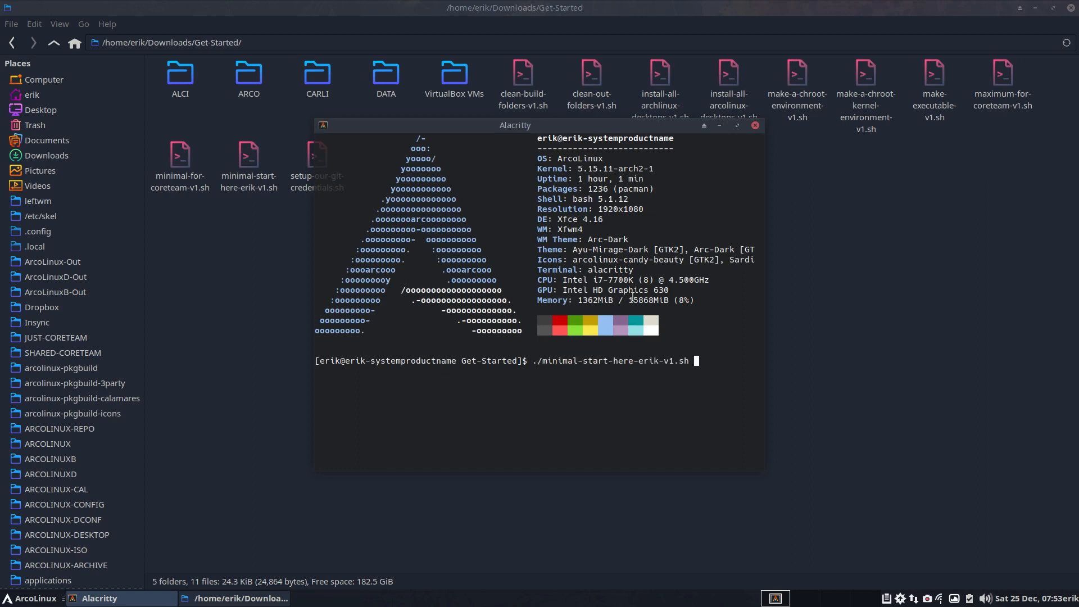
pyautogui.press('Return')
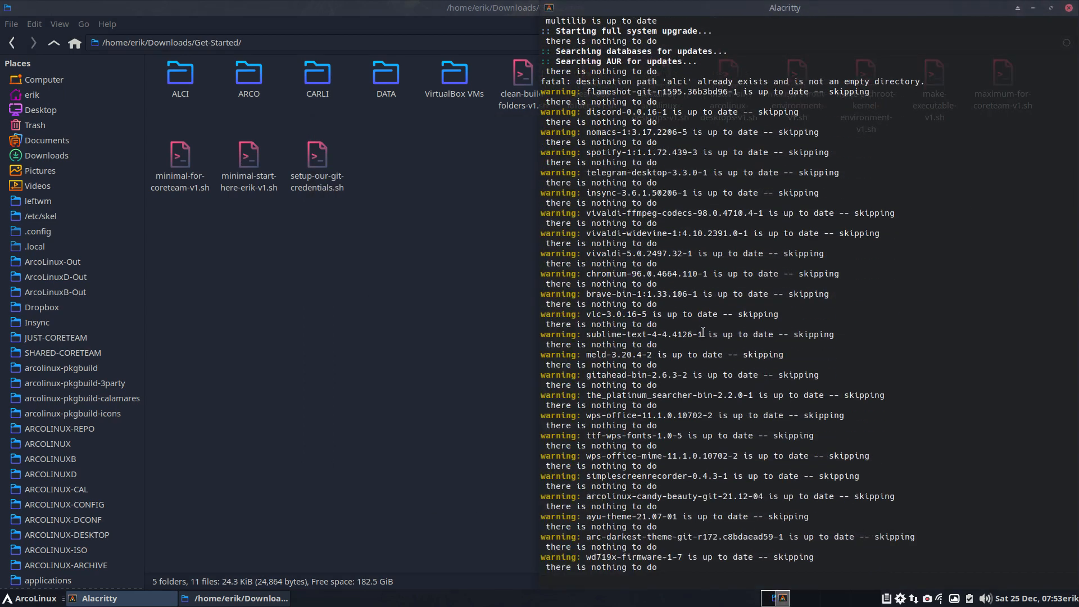
pyautogui.scroll(-3)
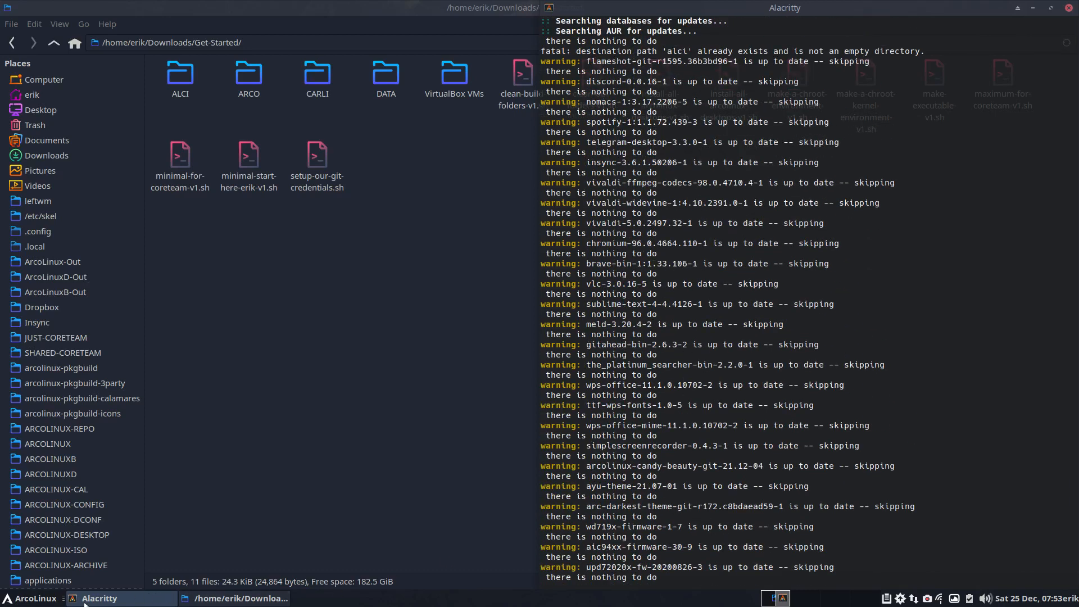
pyautogui.click(29, 598)
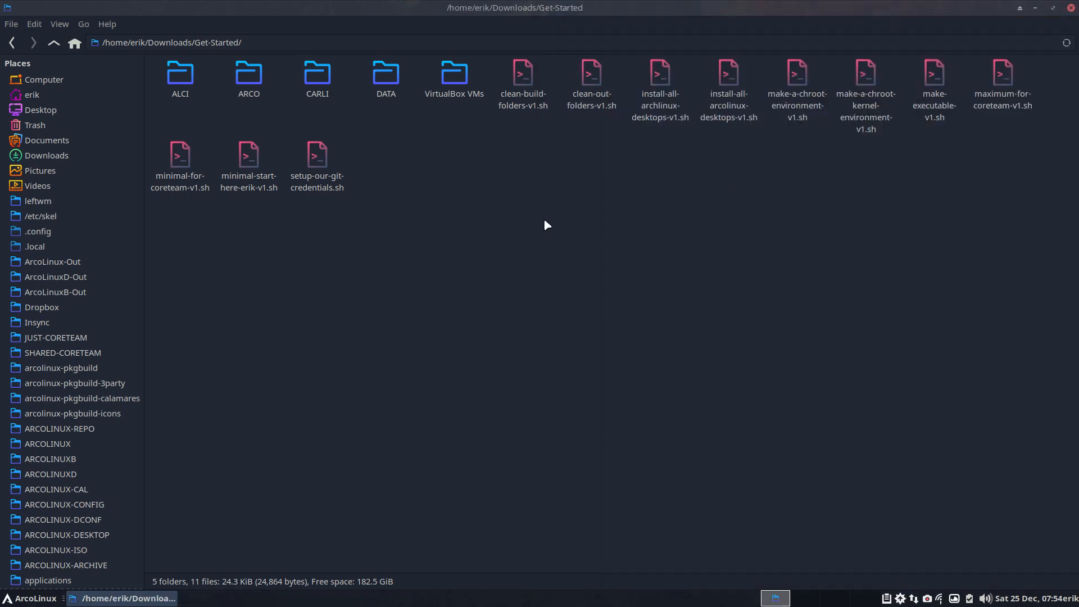
pyautogui.moveTo(41, 101)
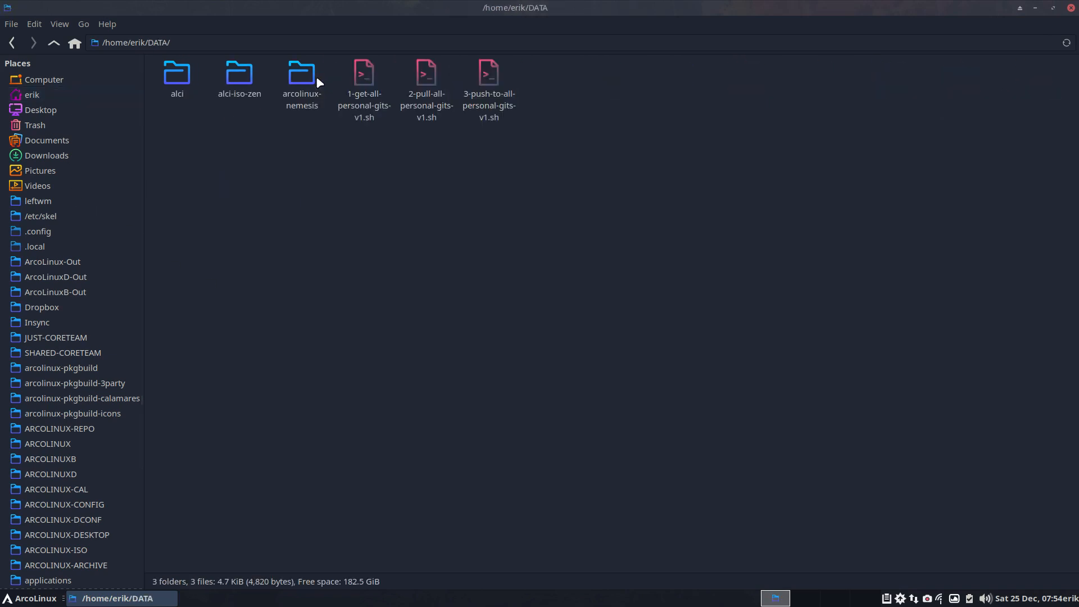
# Step: Enter the arcolinux-nemesis folder in DATA and open a terminal there
pyautogui.doubleClick(301, 72)
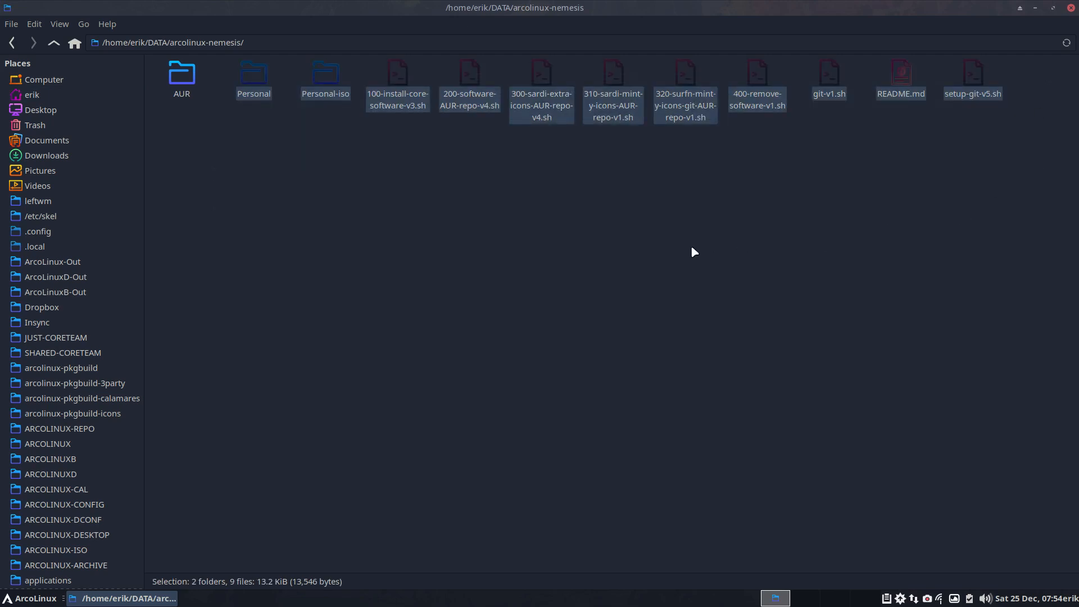
pyautogui.click(516, 289)
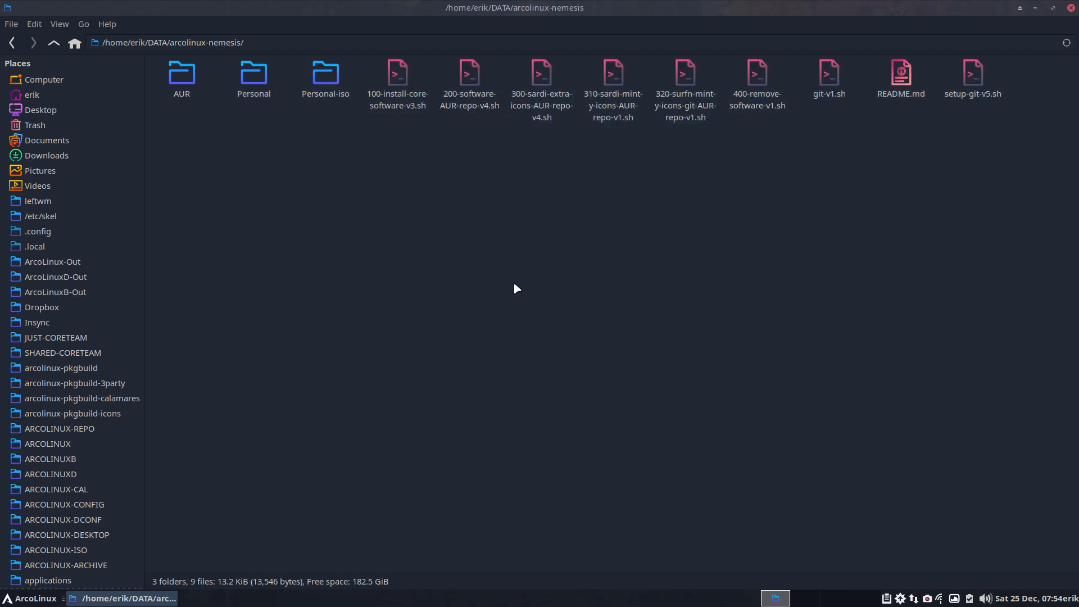
pyautogui.click(756, 77)
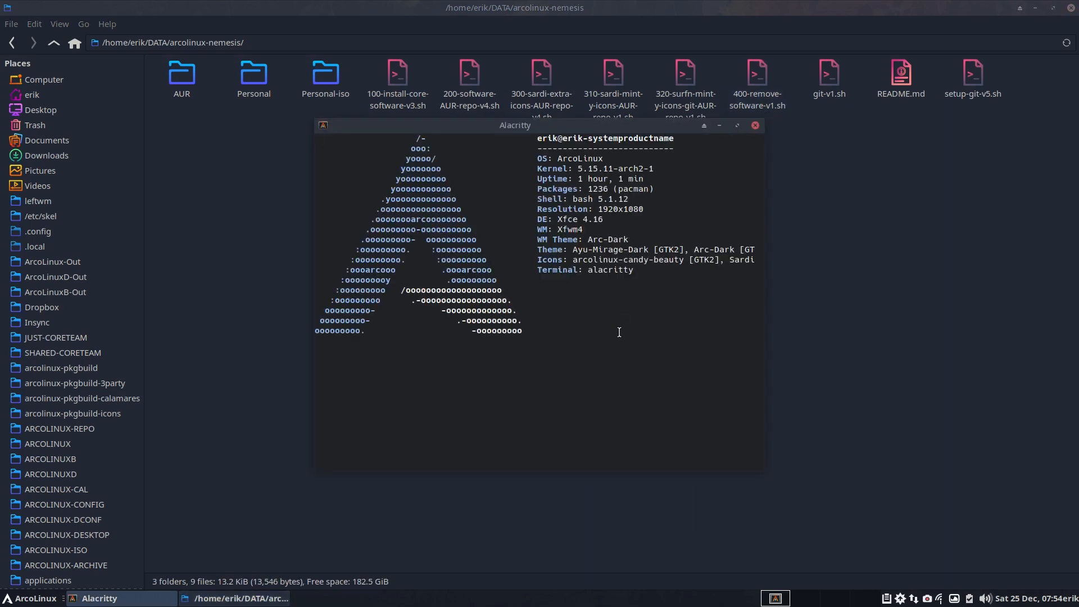
# Step: Run ./400-remove-software-v1.sh in the arcolinux-nemesis terminal
pyautogui.write('.:400-remove-software-v1.sh')
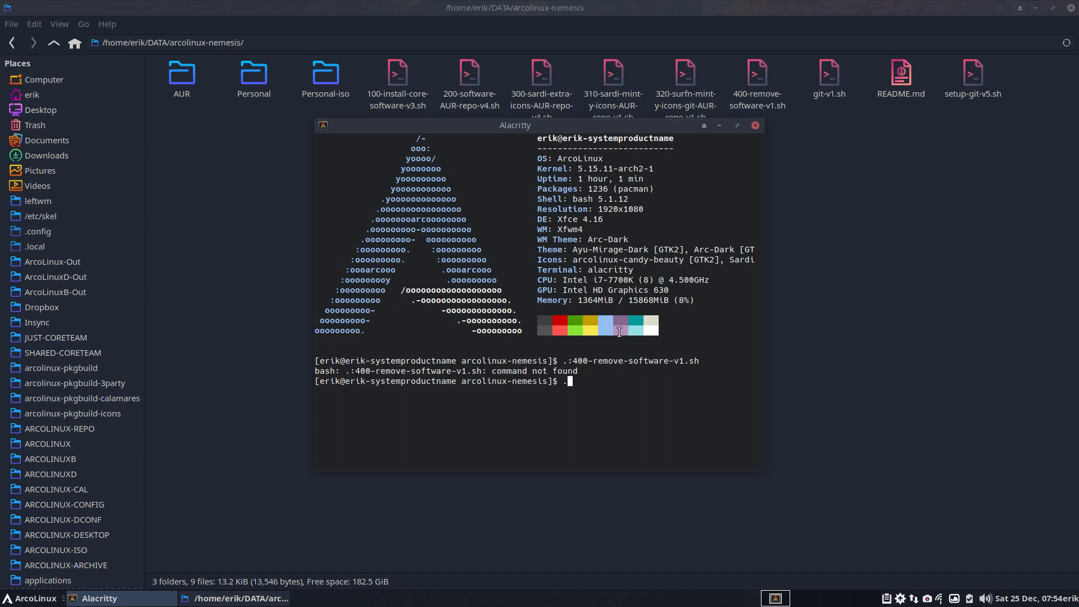
pyautogui.write('/400-remove-software-v1.sh')
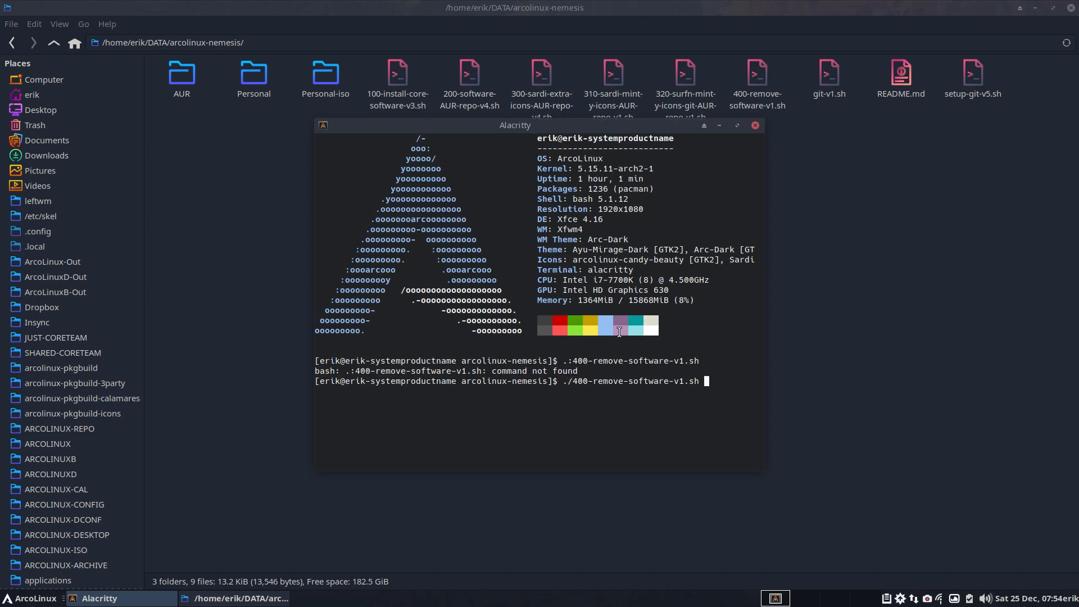
pyautogui.press('Return')
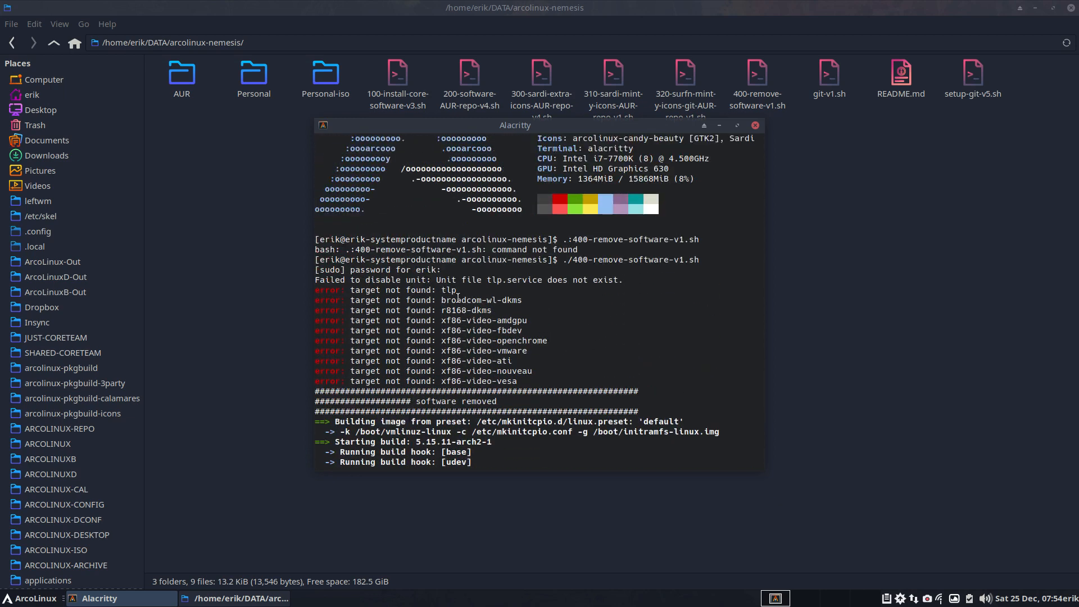
# Step: Highlight the broadcom-wl-dkms and r8168-dkms not-found lines and the three-snapshots line
pyautogui.doubleClick(487, 300)
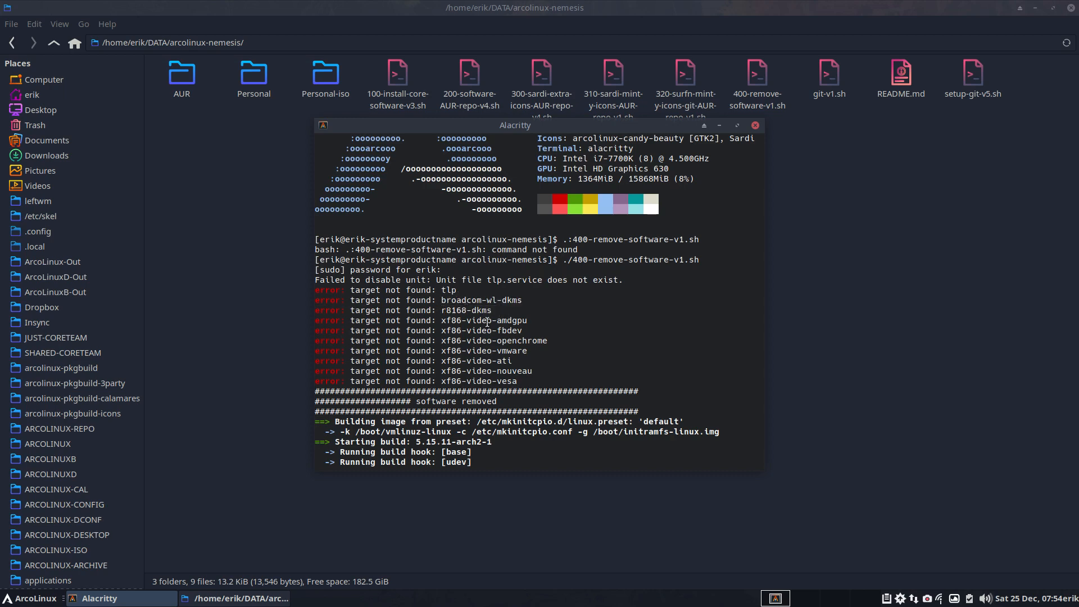
pyautogui.moveTo(475, 337)
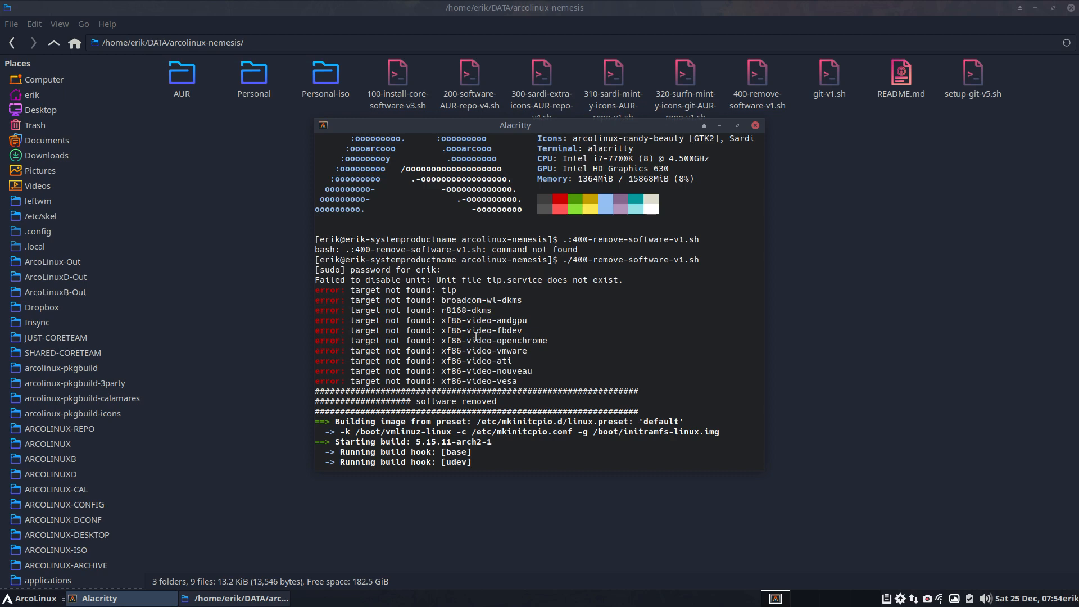
pyautogui.moveTo(440, 299); pyautogui.dragTo(492, 310)
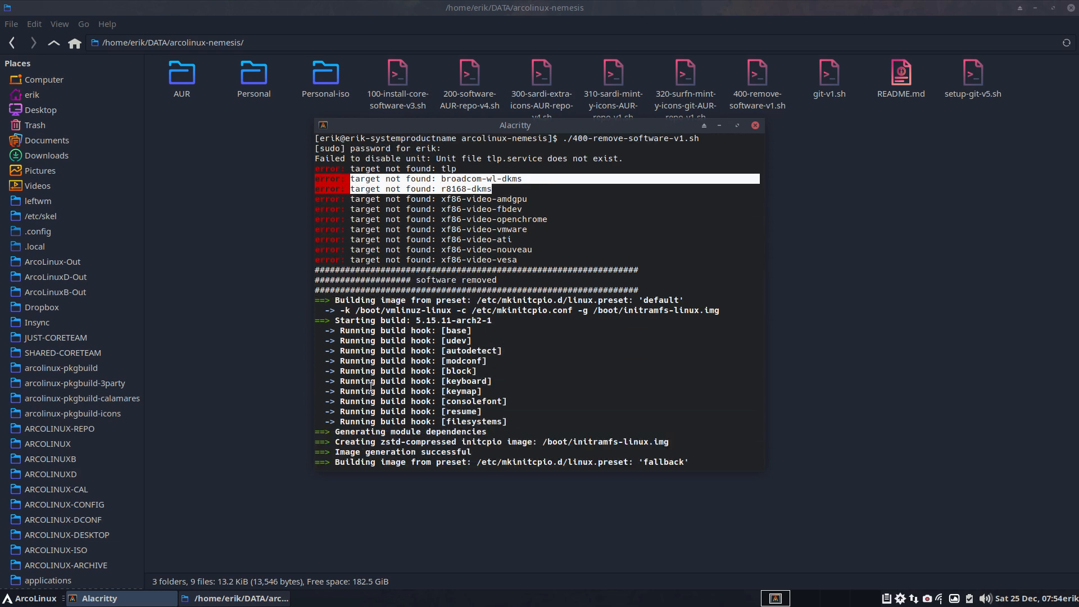
pyautogui.moveTo(482, 326)
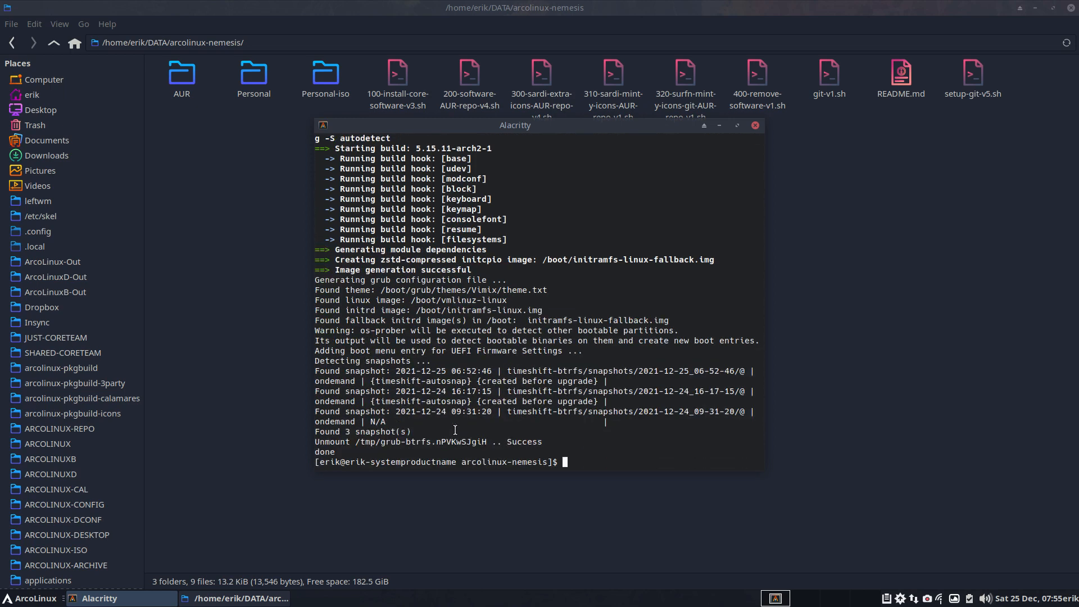
pyautogui.doubleClick(364, 371)
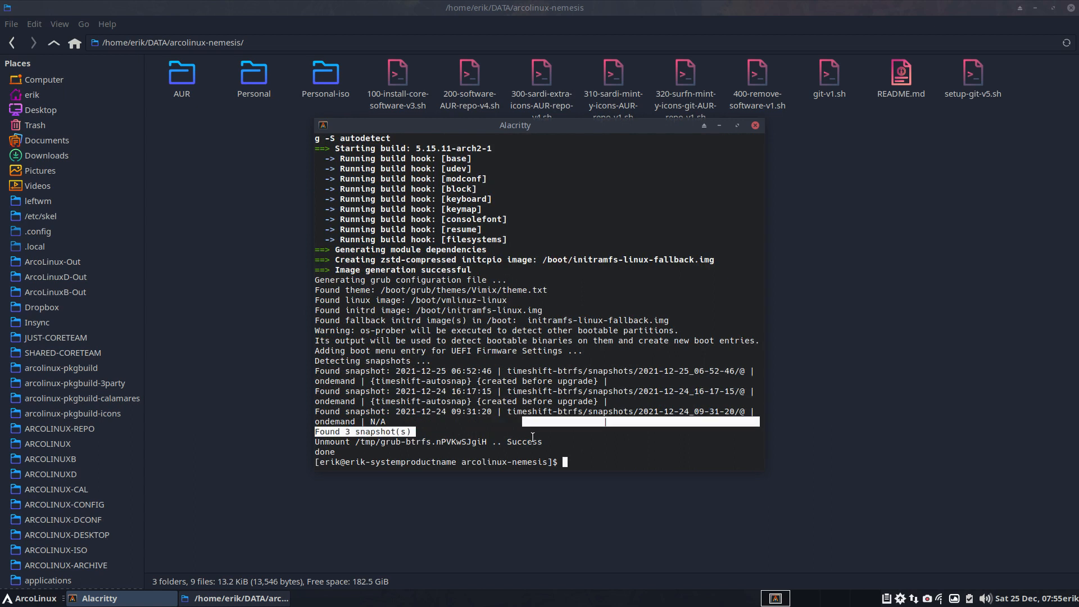
pyautogui.moveTo(738, 155)
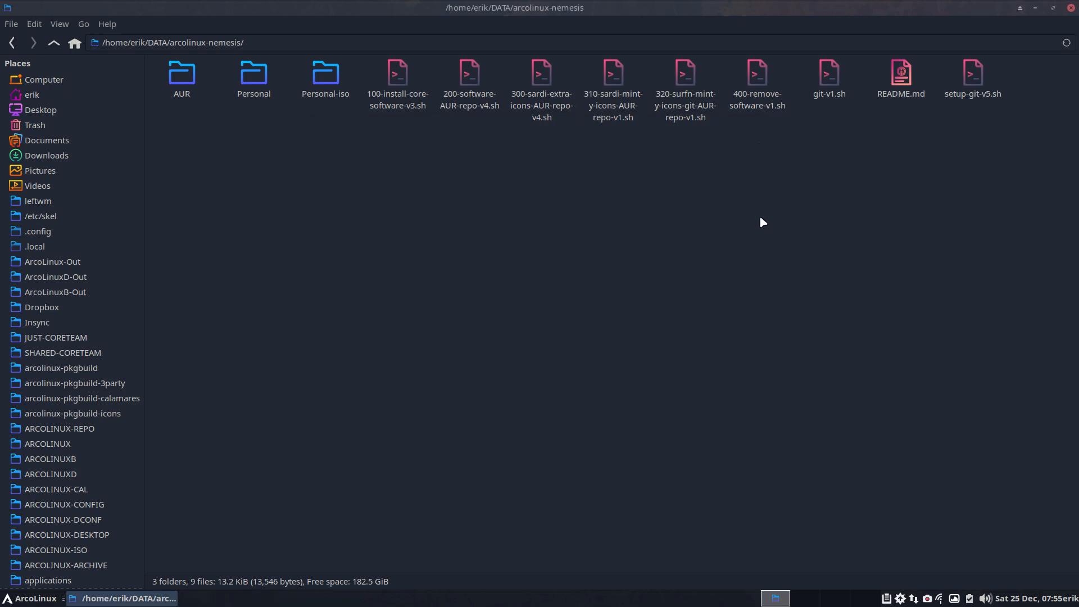
pyautogui.moveTo(781, 211)
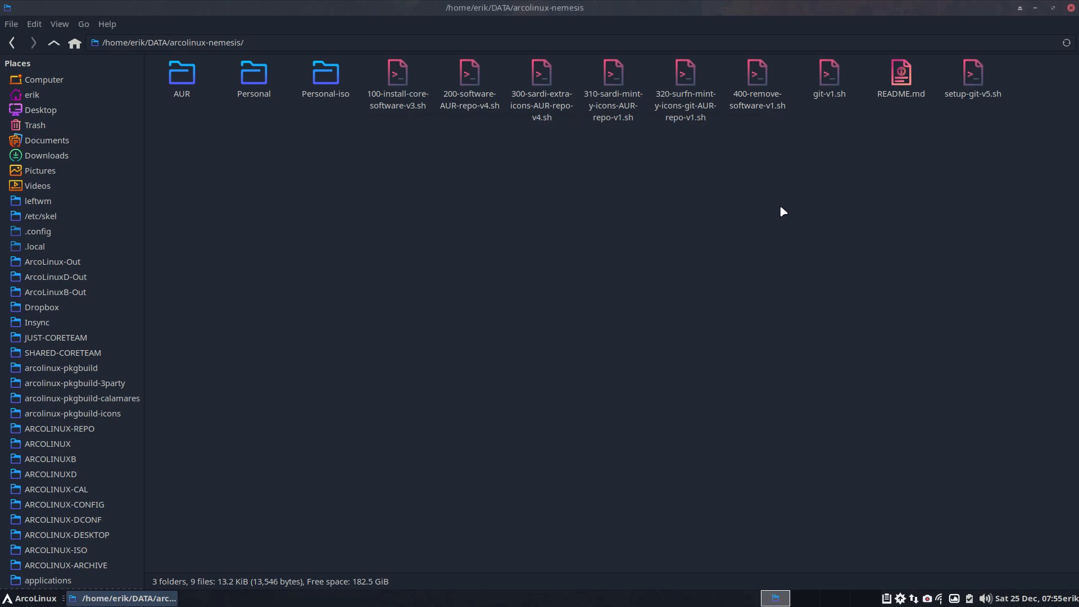
pyautogui.moveTo(778, 212)
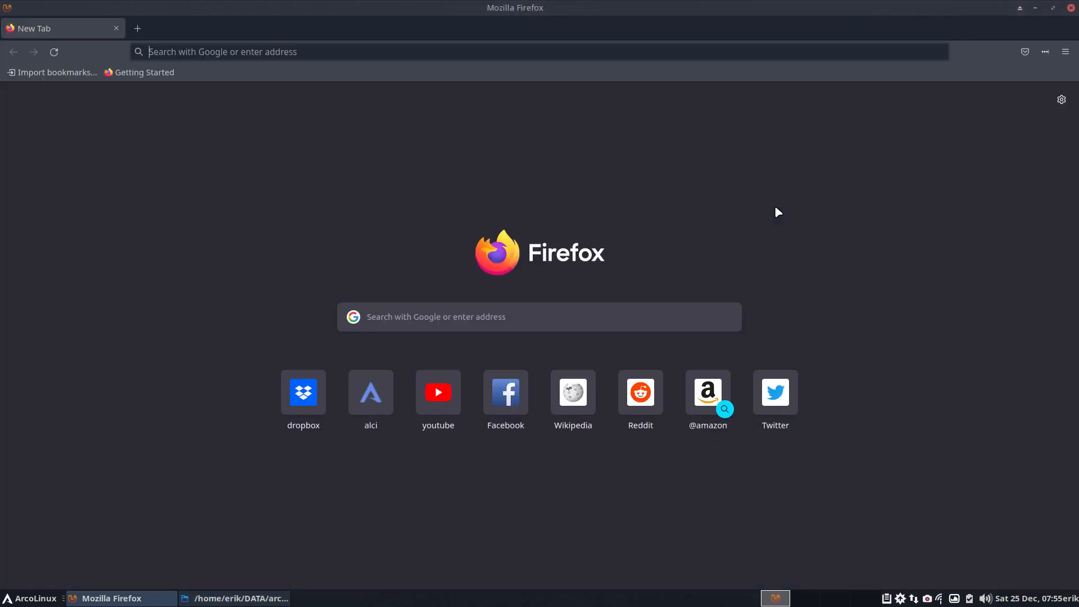
# Step: Search 'aag arcolinux', open the AAG result, and view its v22.01.10 ISO directory listing
pyautogui.write('aag+arcolinux')
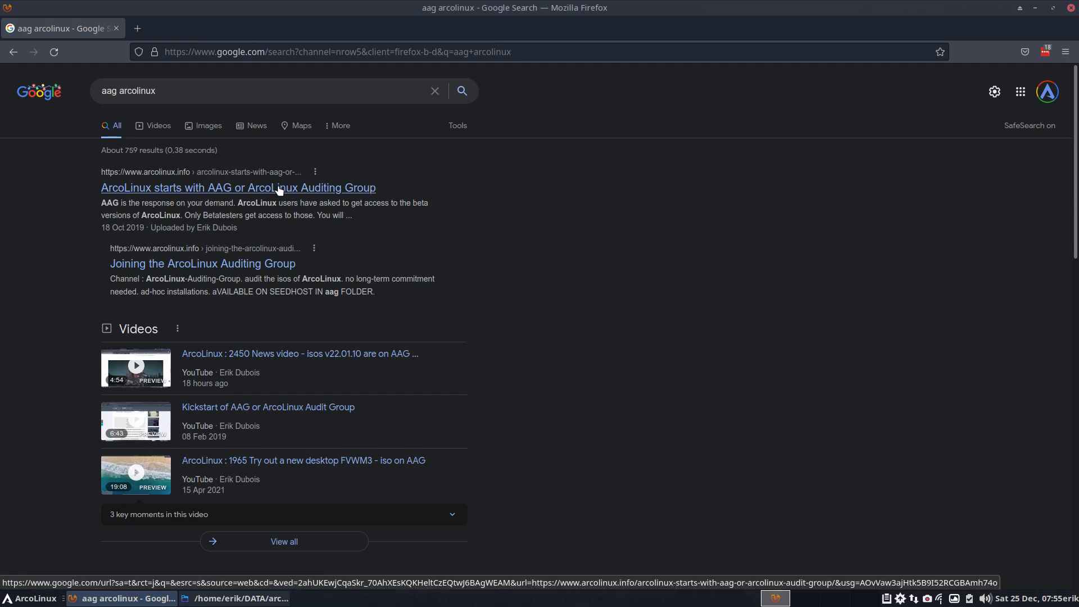
pyautogui.click(237, 187)
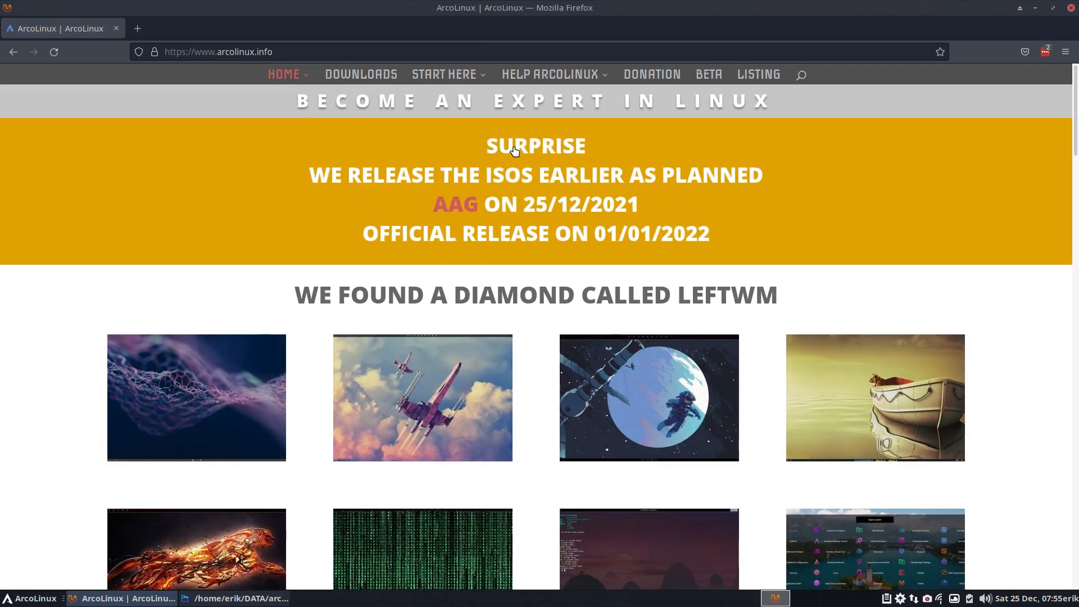
pyautogui.moveTo(718, 191)
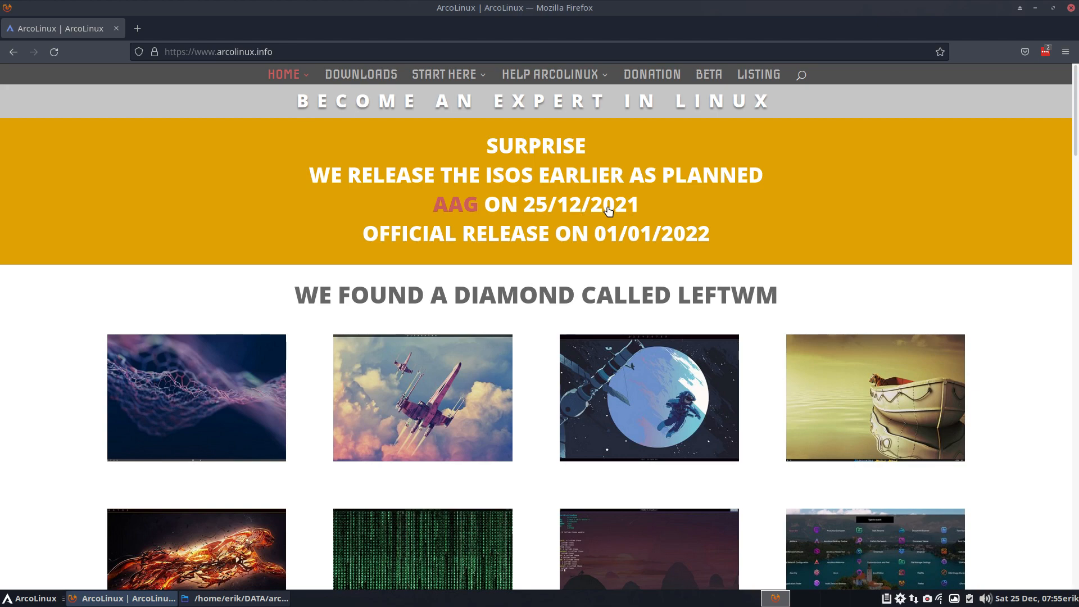
pyautogui.click(454, 205)
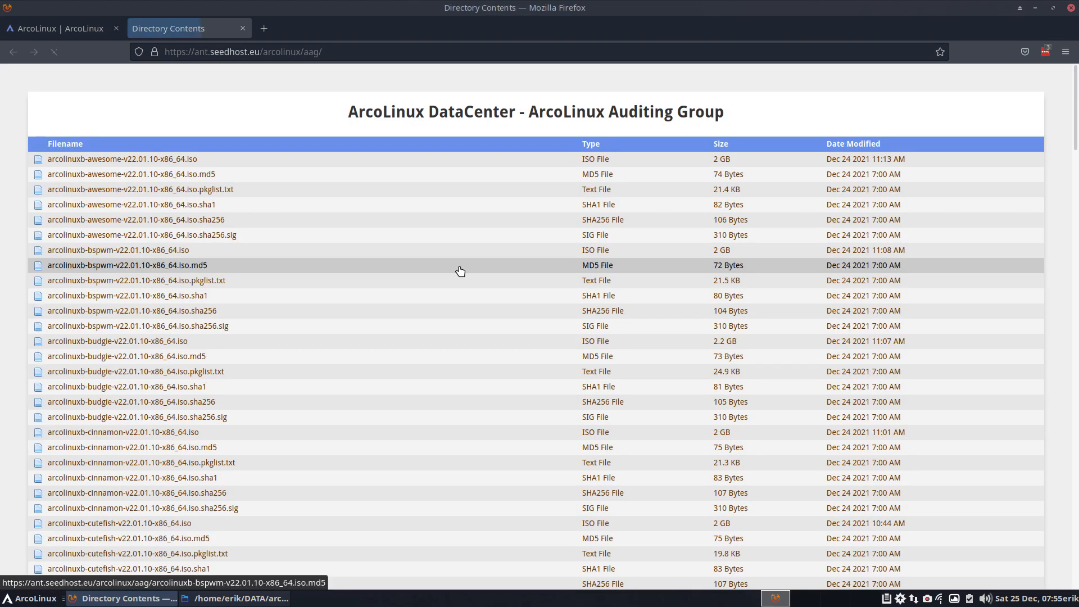
pyautogui.scroll(-3)
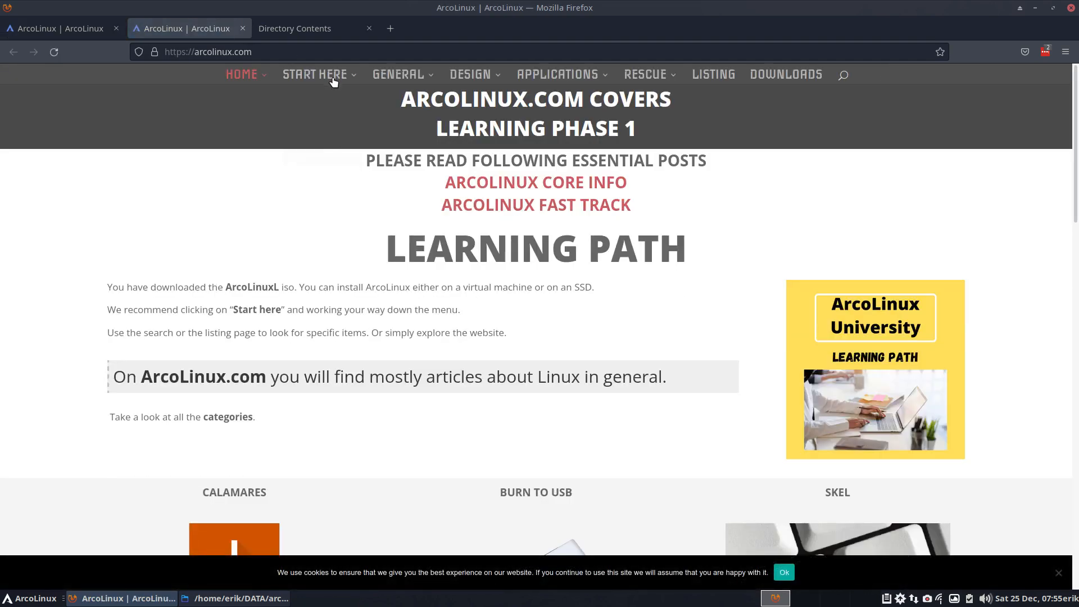
# Step: Open the Post-Installation guide under Start Here and highlight its NEMESIS heading
pyautogui.click(315, 75)
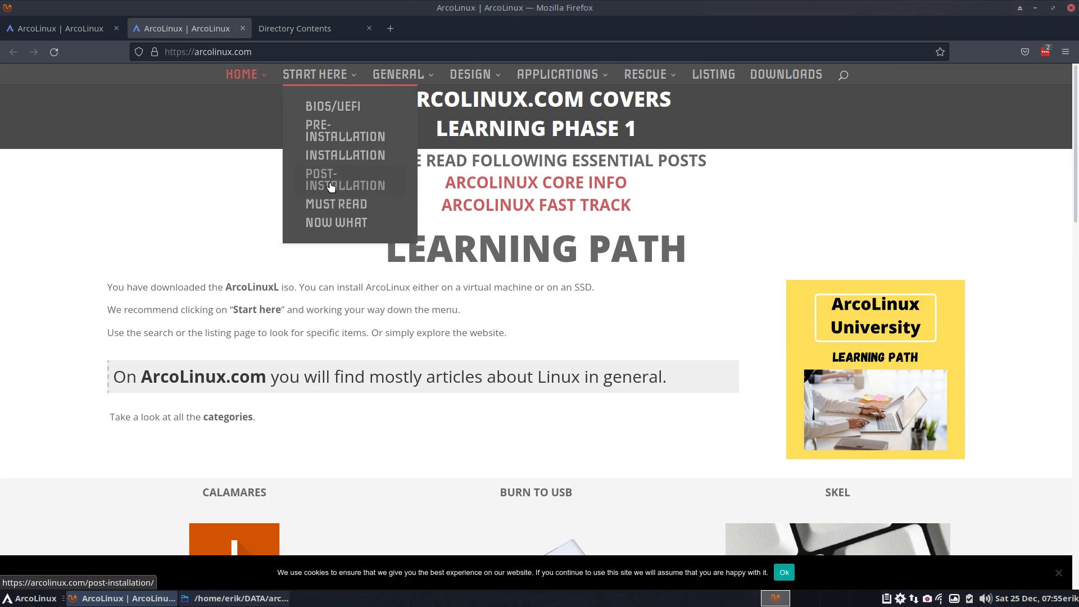
pyautogui.moveTo(294, 76)
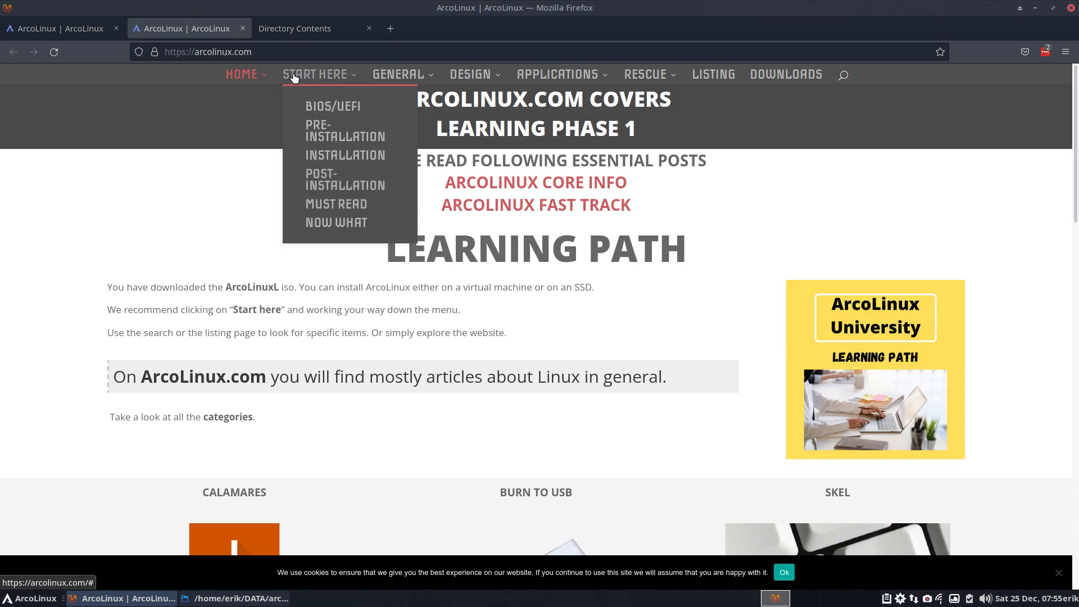
pyautogui.moveTo(332, 106)
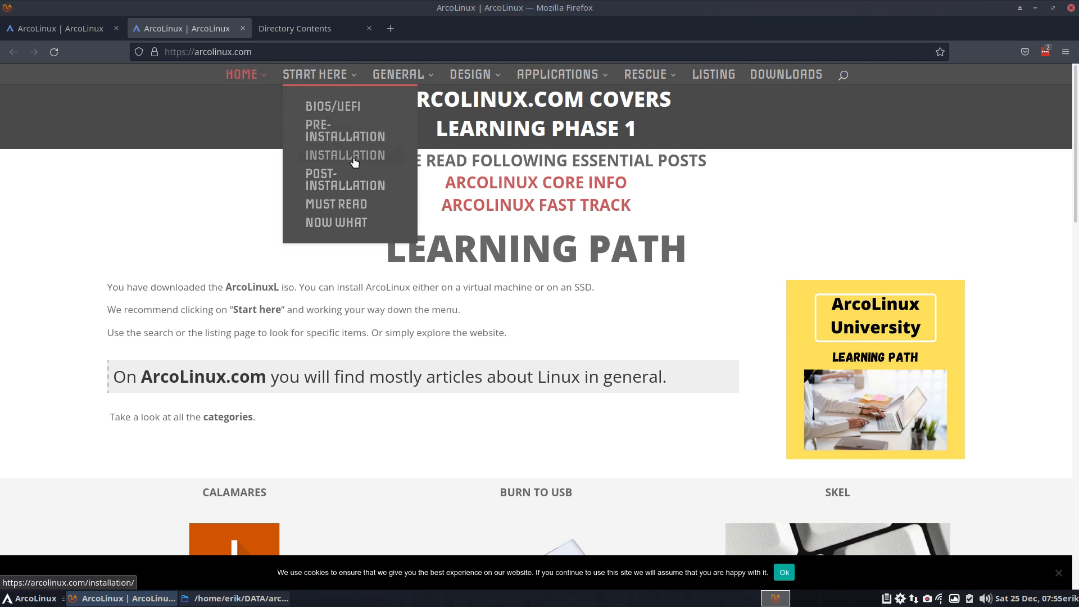
pyautogui.moveTo(339, 208)
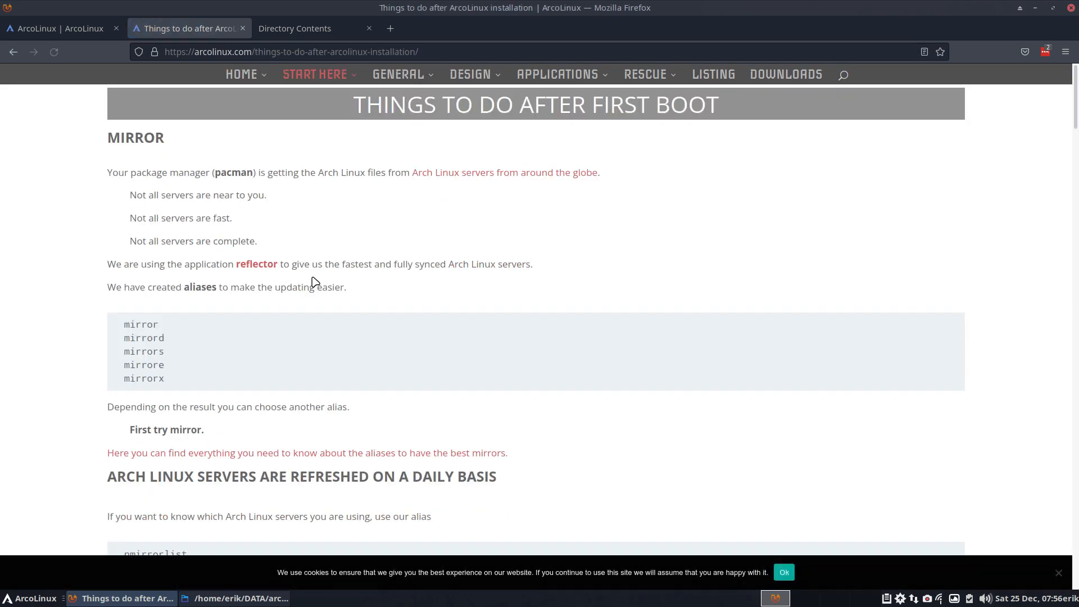
pyautogui.scroll(-3)
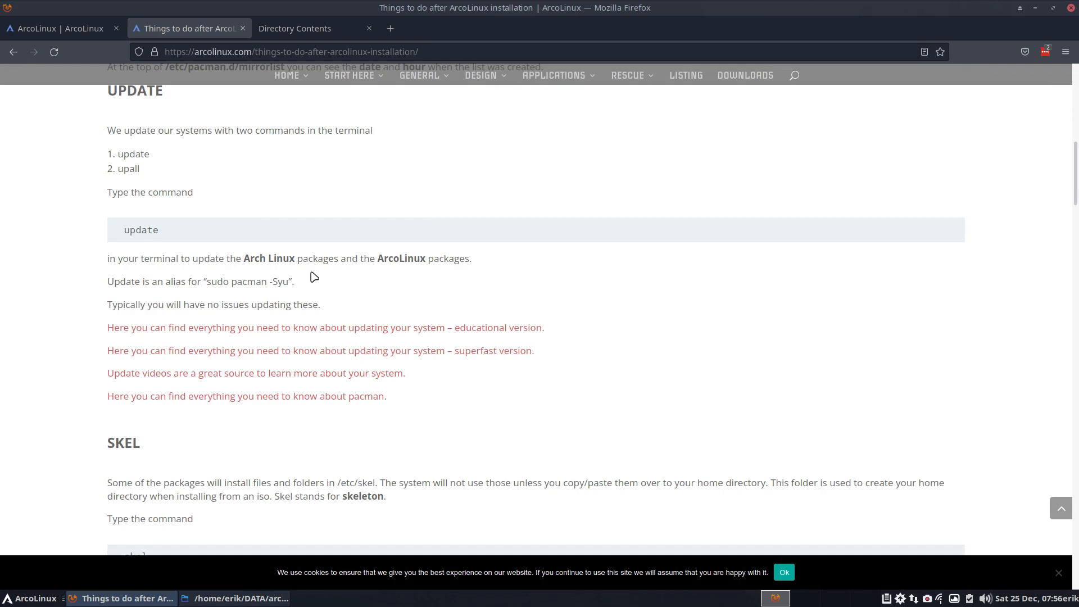
pyautogui.scroll(3)
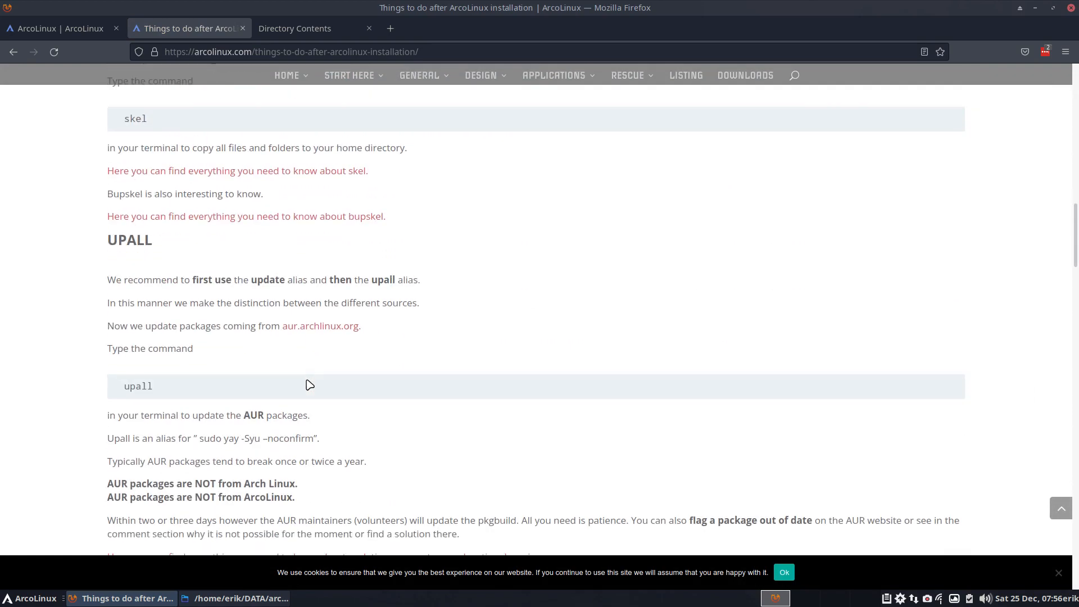
pyautogui.scroll(-3)
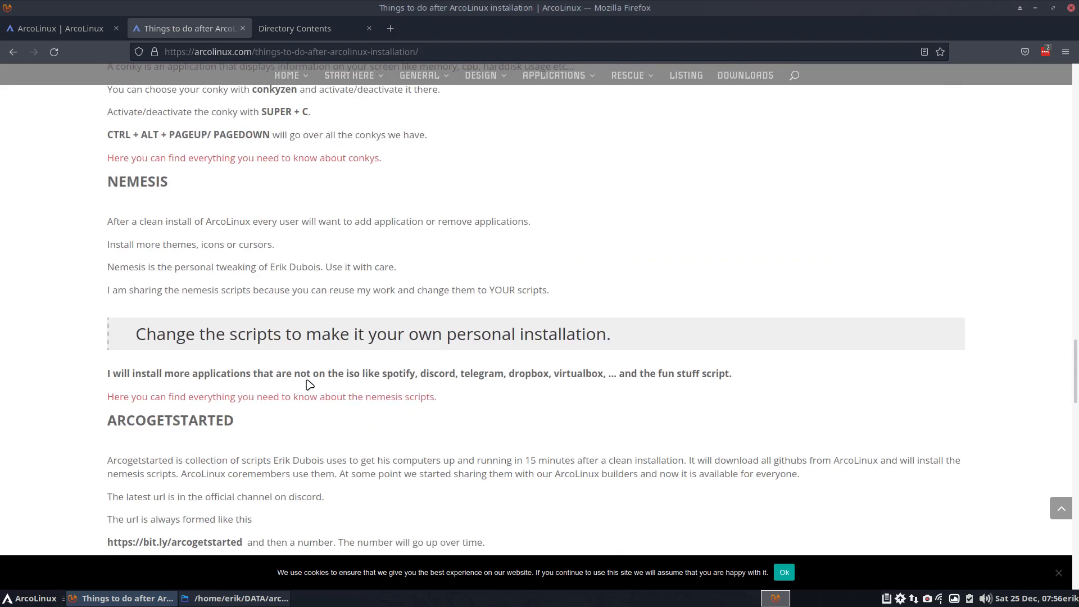
pyautogui.doubleClick(141, 181)
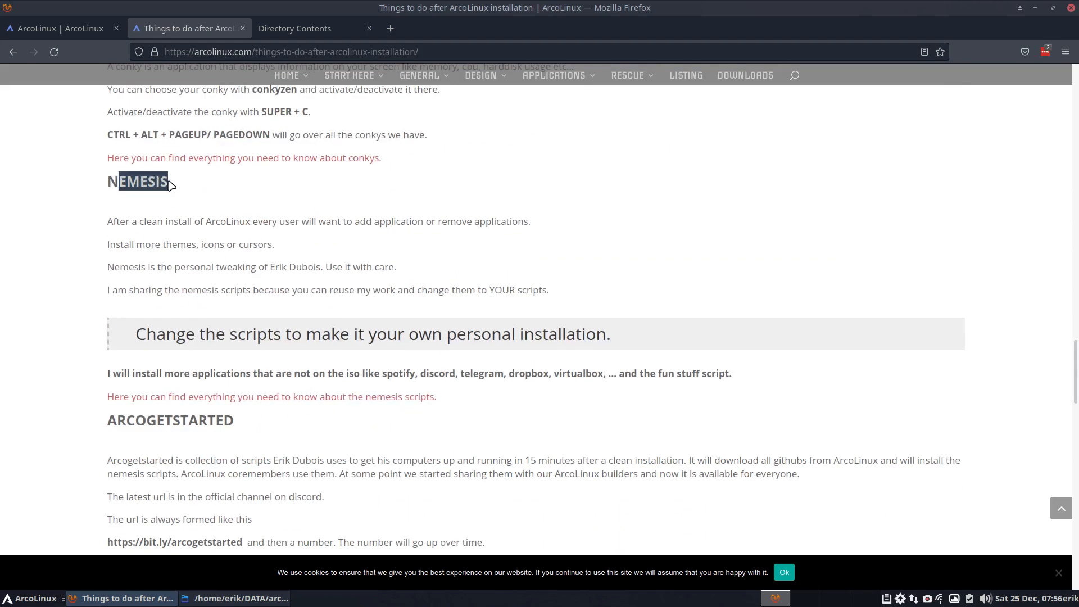
pyautogui.moveTo(200, 233)
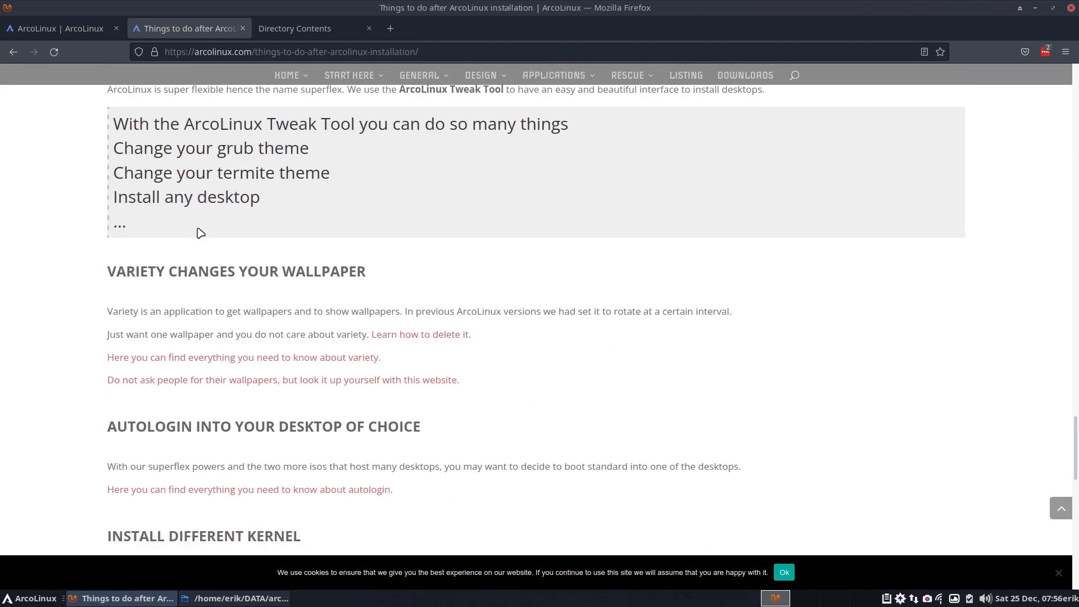
# Step: Scroll further through the guide, then close the nemesis folder window
pyautogui.scroll(-3)
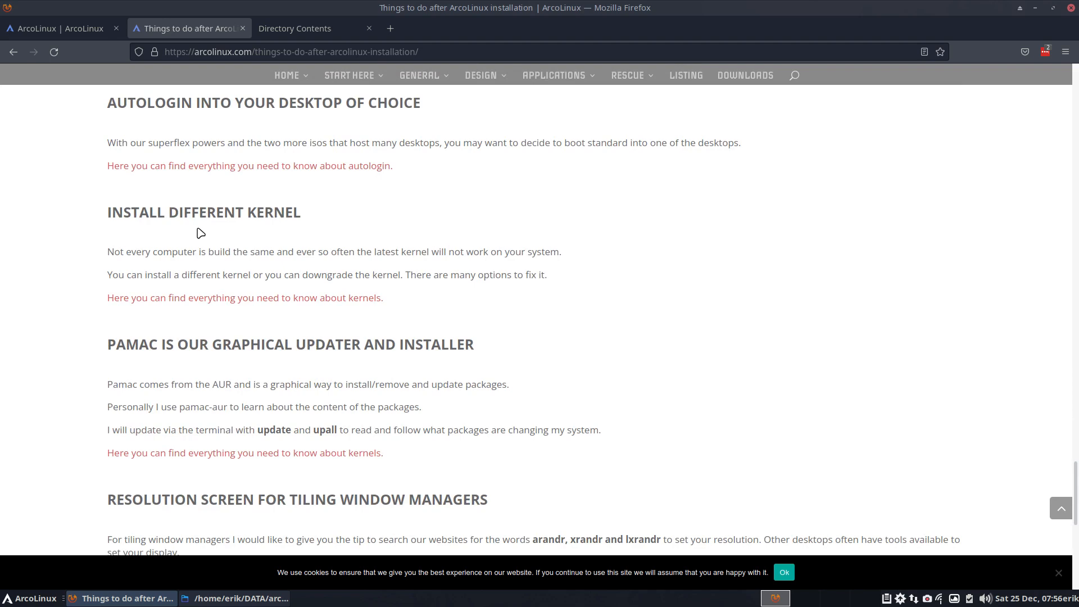
pyautogui.scroll(-3)
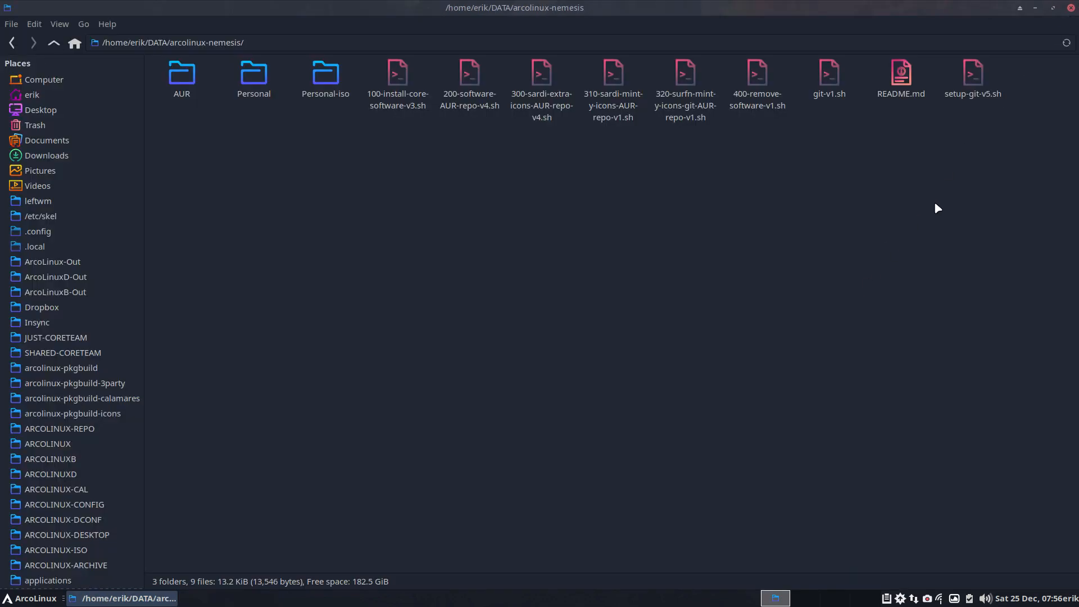
pyautogui.click(1026, 7)
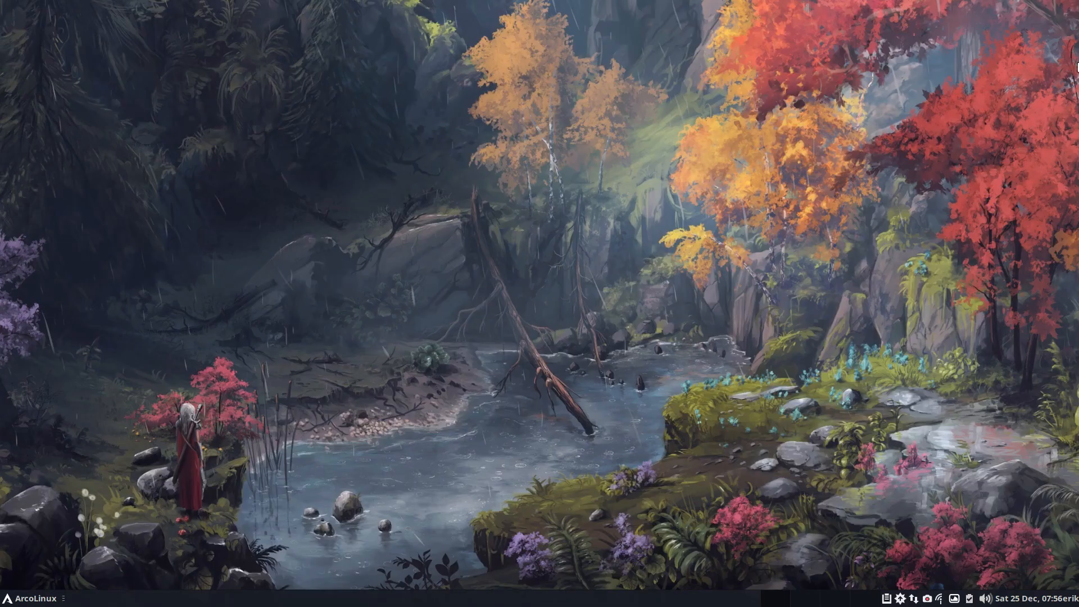
pyautogui.moveTo(950, 324)
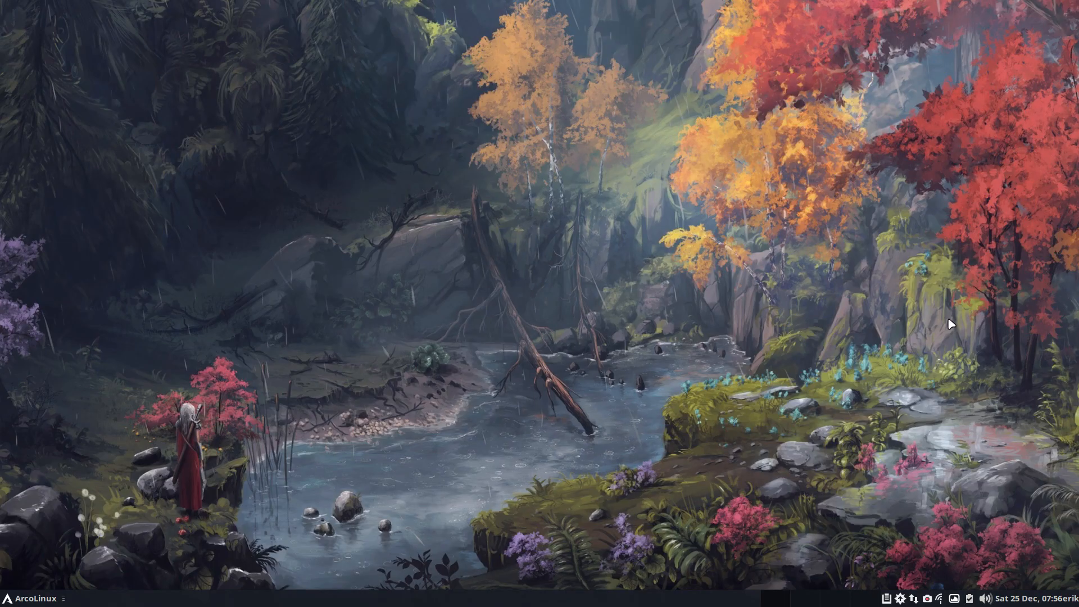